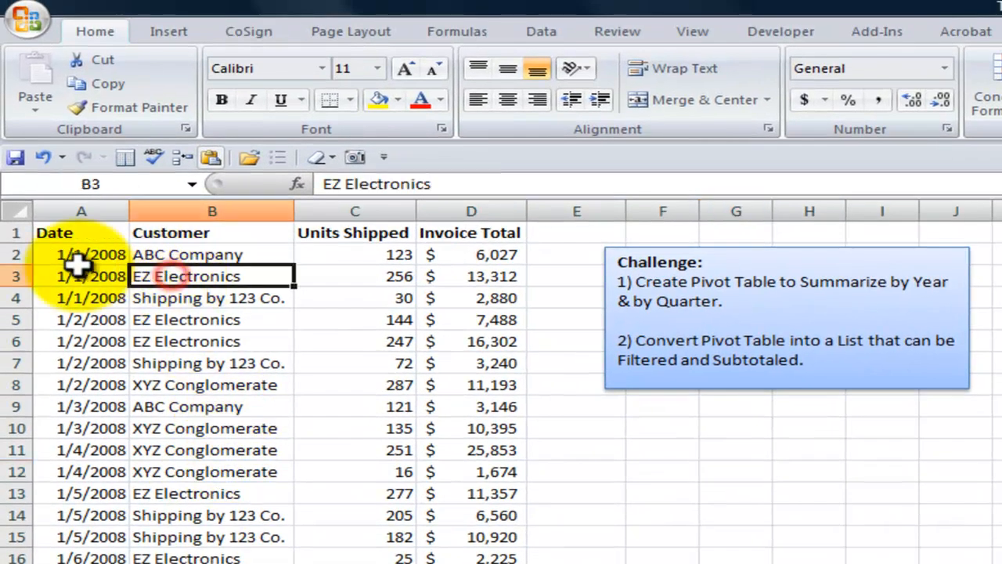
Step: From the source data, start a new PivotTable via Insert > PivotTable
{"action": "left_click", "coordinate": [82, 254]}
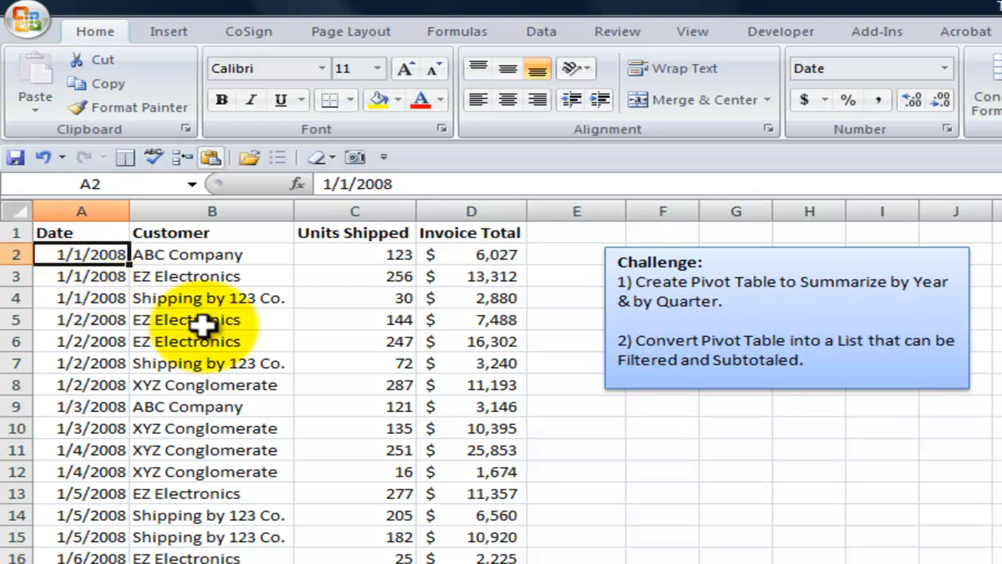
{"action": "mouse_move", "coordinate": [320, 341]}
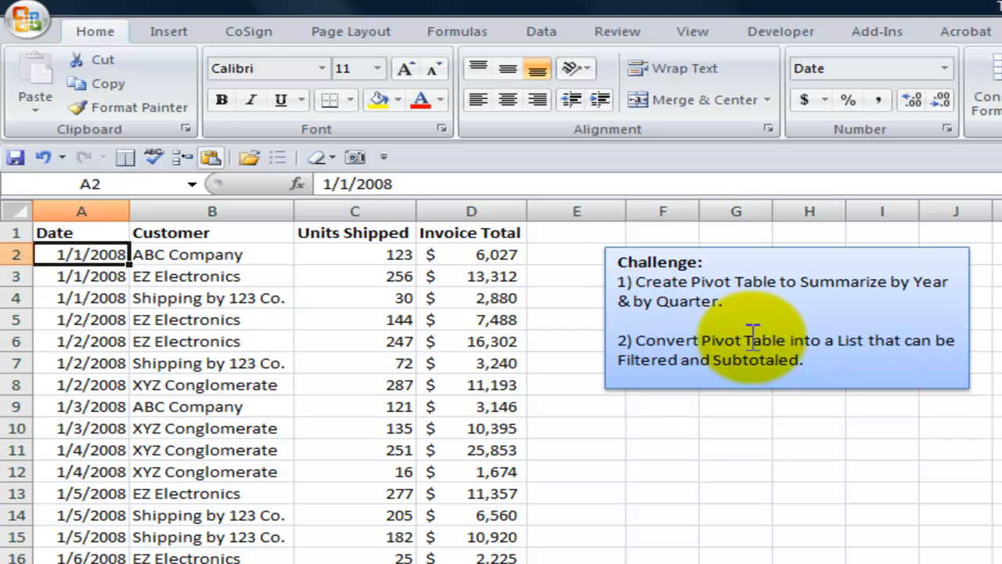
{"action": "mouse_move", "coordinate": [717, 363]}
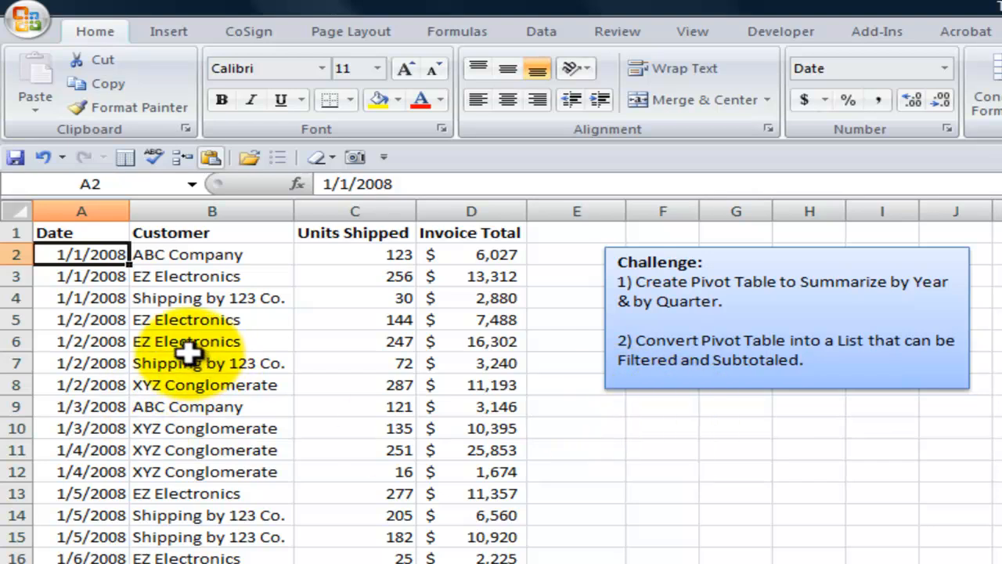
{"action": "left_click", "coordinate": [188, 341]}
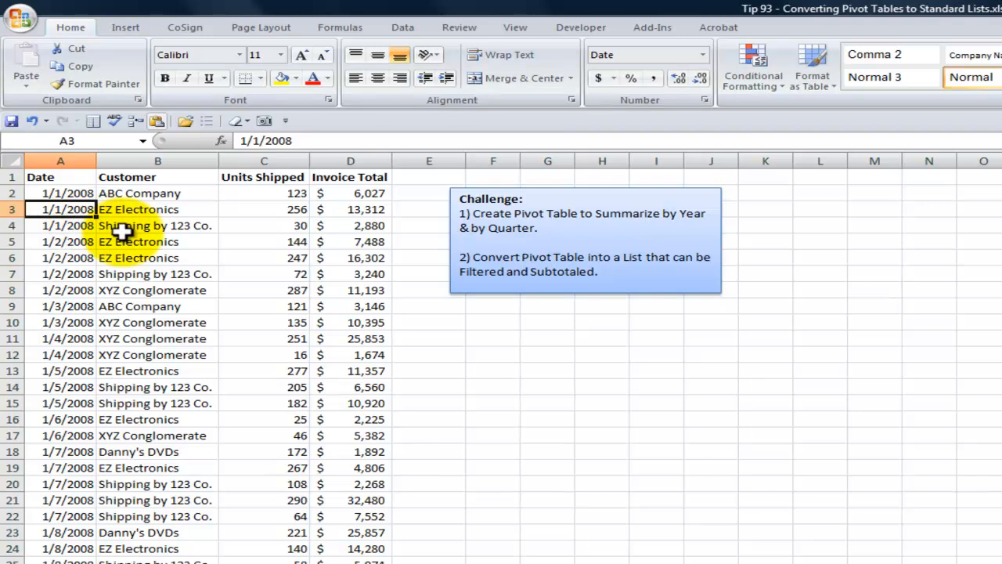
{"action": "left_click", "coordinate": [126, 26]}
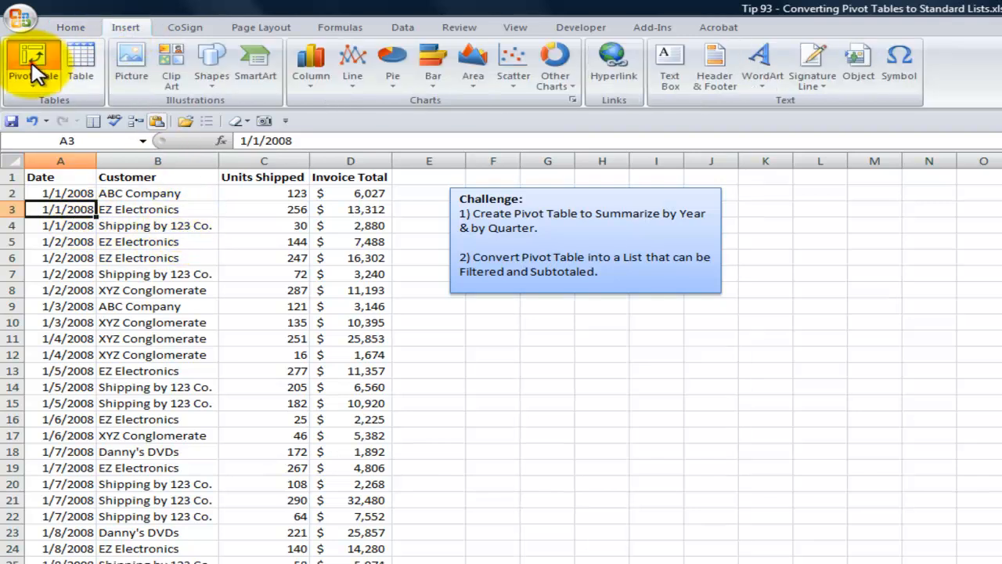
{"action": "left_click", "coordinate": [31, 62]}
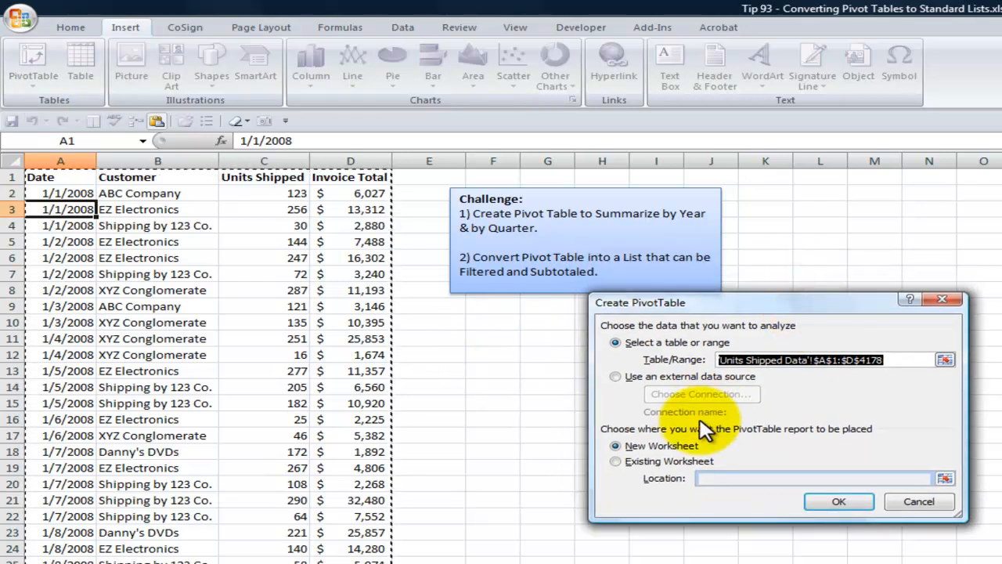
Step: Place the pivot table on the existing sheet at F11 and add Date as row labels
{"action": "left_click", "coordinate": [615, 460]}
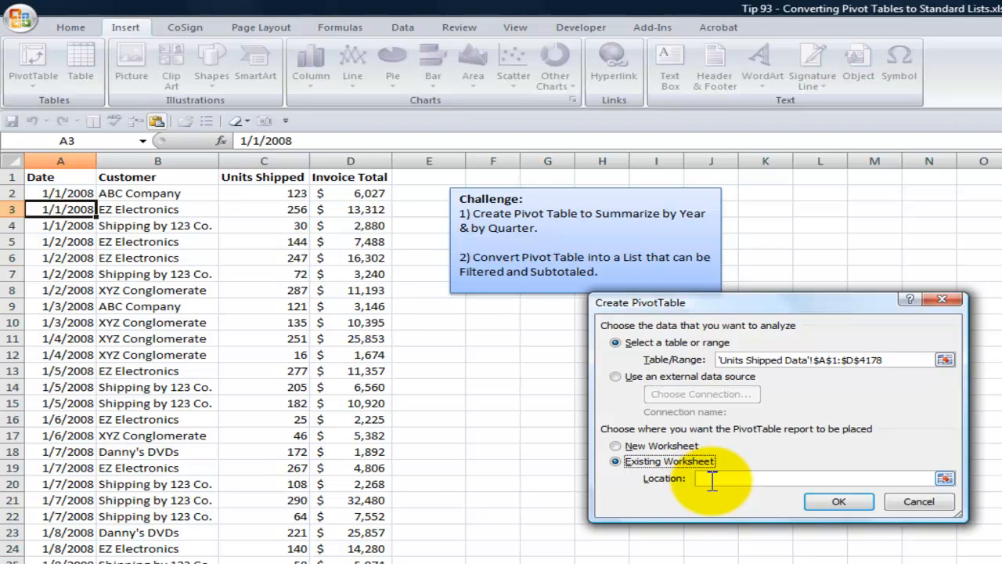
{"action": "left_click", "coordinate": [491, 338]}
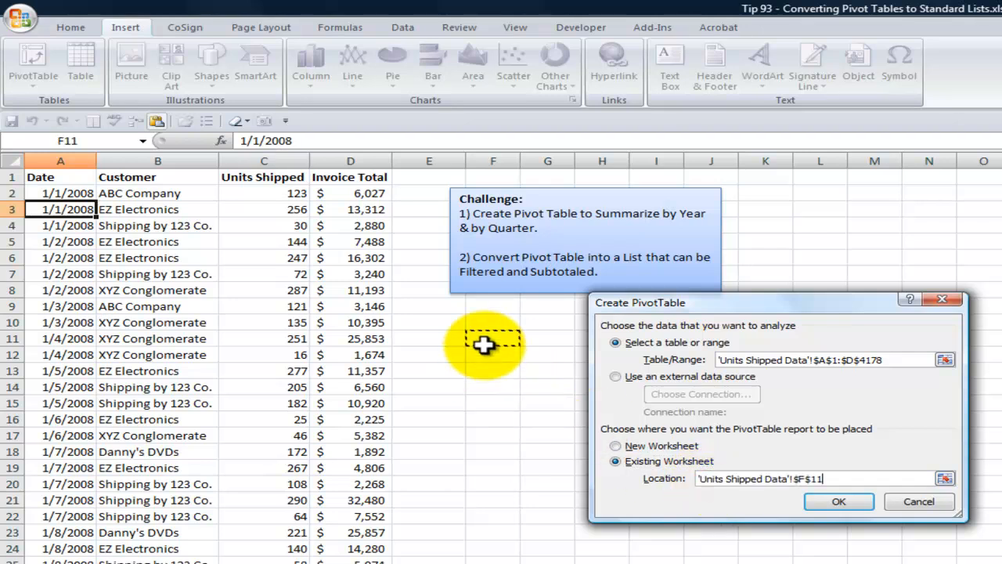
{"action": "left_click", "coordinate": [839, 501]}
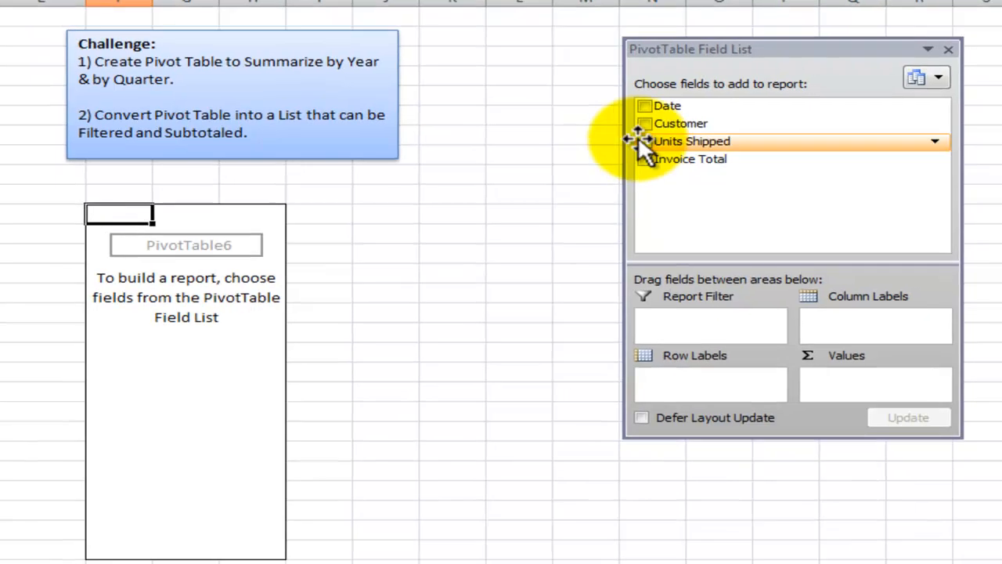
{"action": "left_click", "coordinate": [644, 105]}
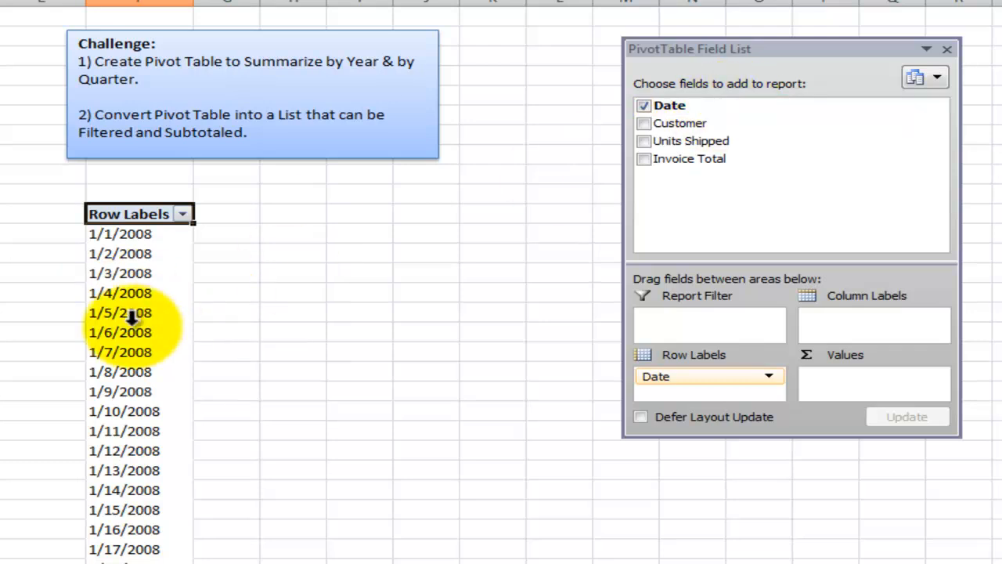
{"action": "left_click", "coordinate": [119, 293]}
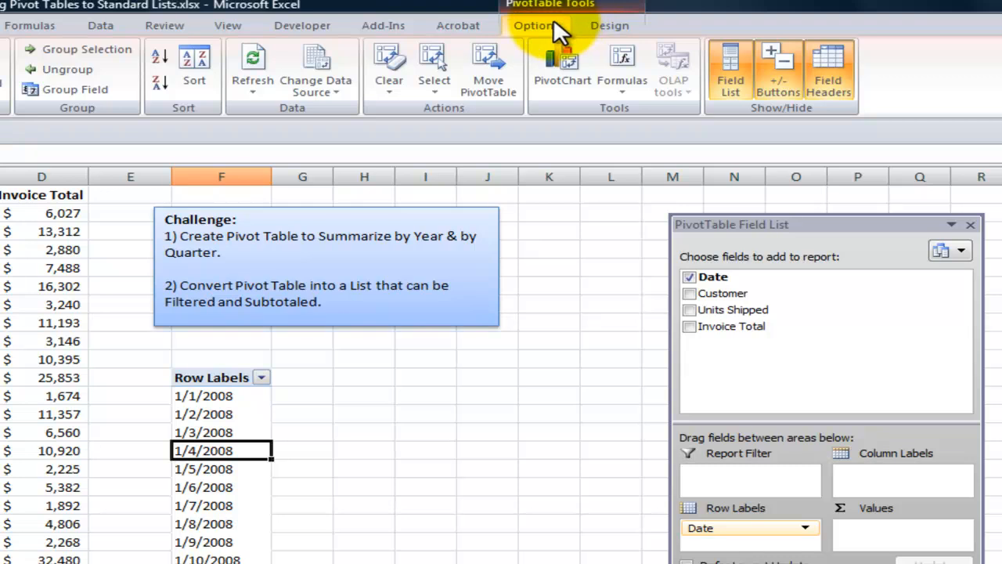
{"action": "mouse_move", "coordinate": [59, 118]}
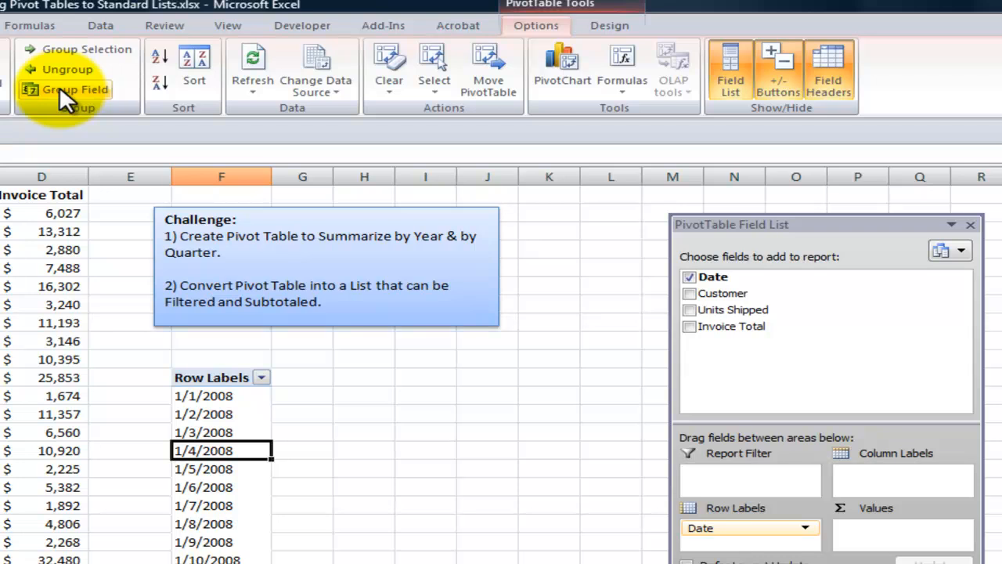
Step: Group the pivot dates by months, quarters and years, showing 2008 split into Qtr1–Qtr4
{"action": "left_click", "coordinate": [75, 89]}
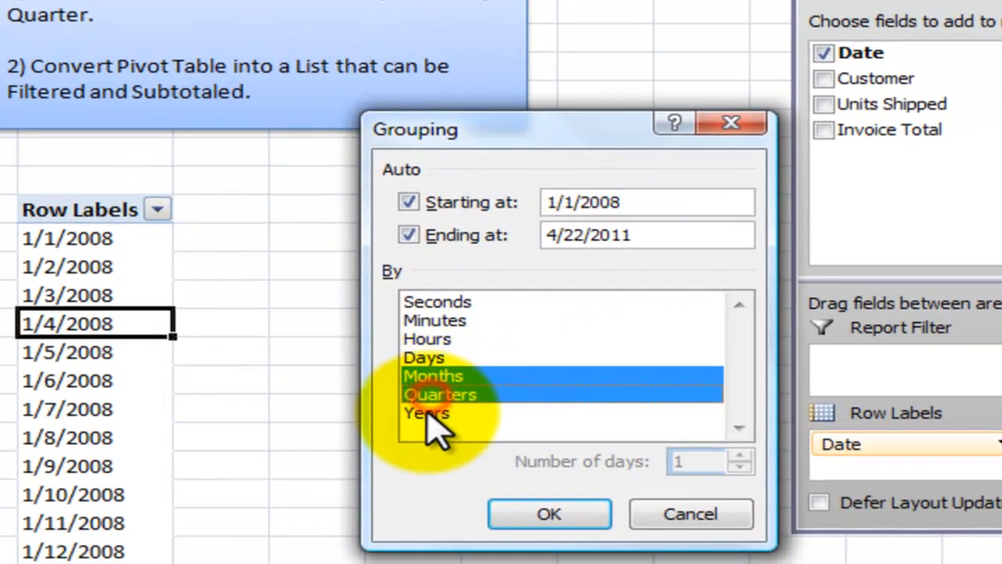
{"action": "left_click", "coordinate": [425, 414]}
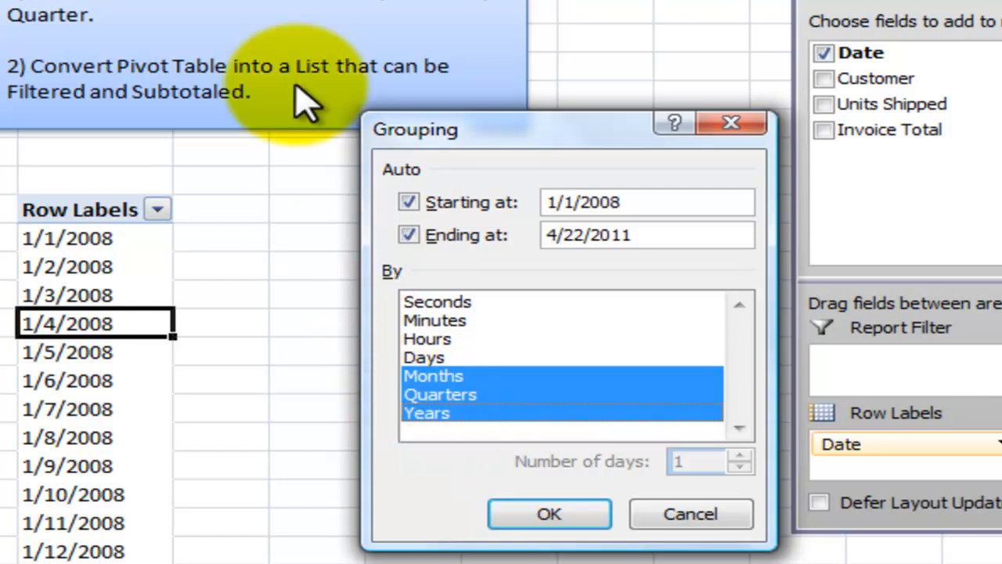
{"action": "mouse_move", "coordinate": [407, 7]}
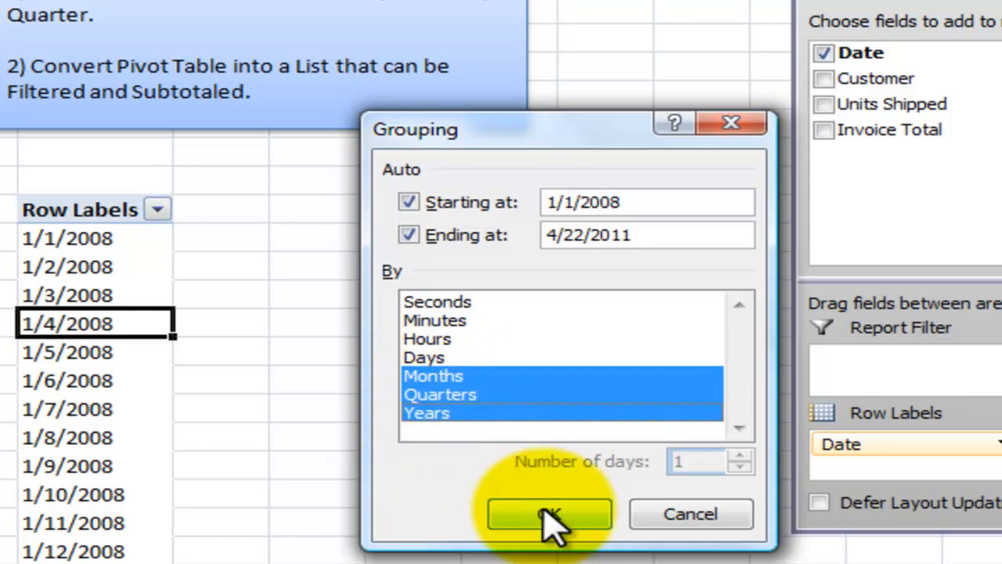
{"action": "left_click", "coordinate": [548, 513]}
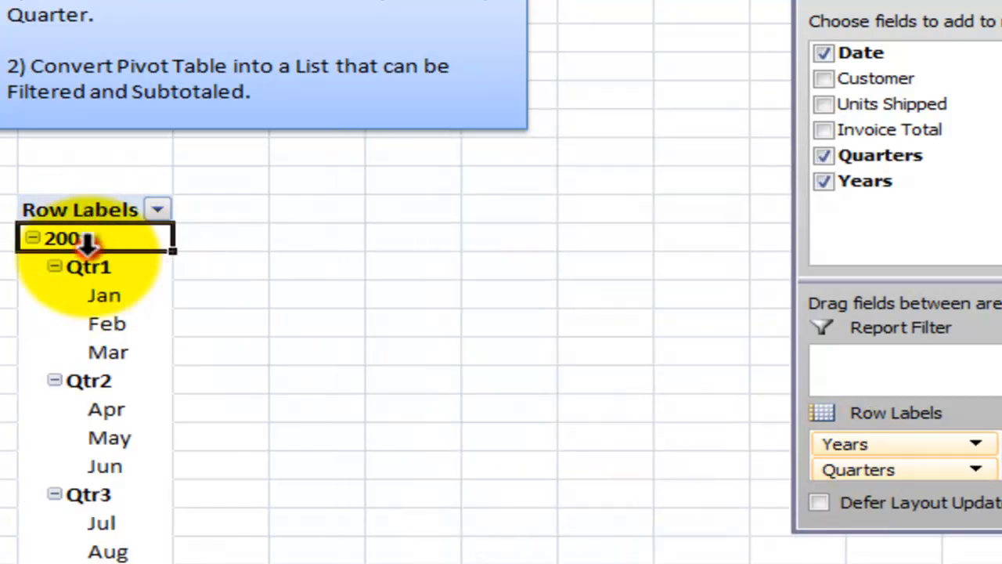
{"action": "left_click", "coordinate": [103, 294]}
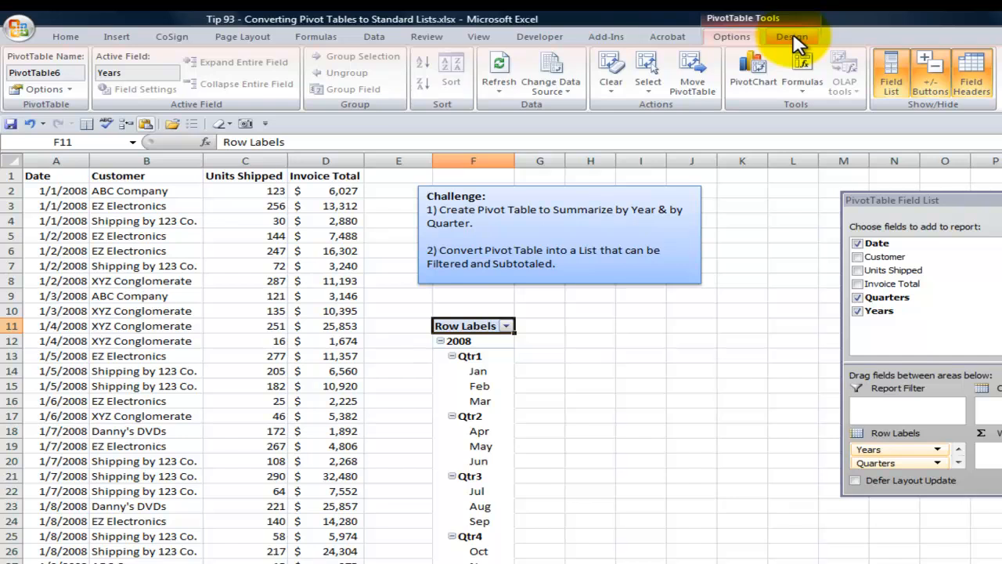
Step: Bring up the Design report layout choices to show the pivot in tabular form
{"action": "left_click", "coordinate": [793, 38]}
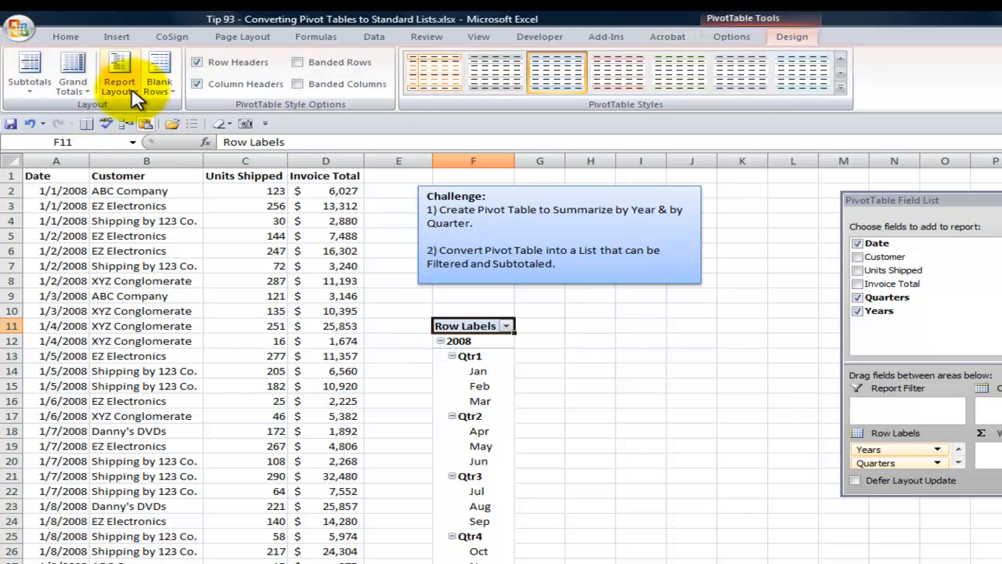
{"action": "left_click", "coordinate": [119, 70]}
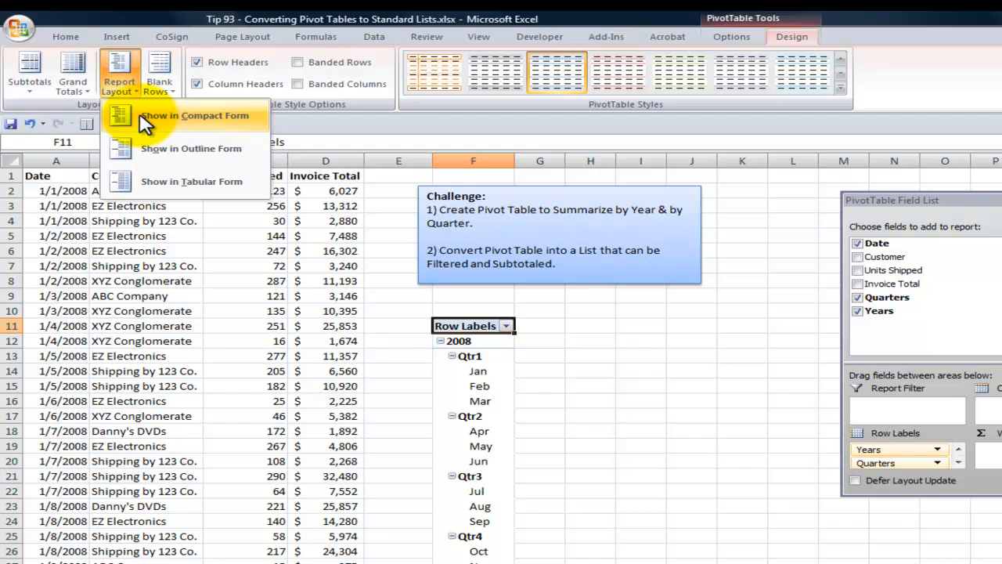
{"action": "mouse_move", "coordinate": [141, 156]}
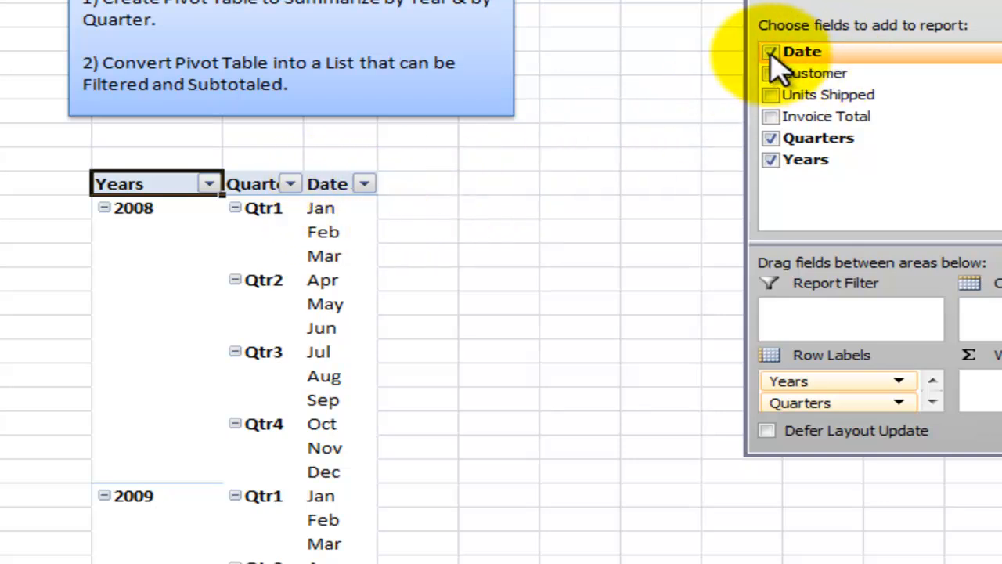
Step: Drop Date, sum Invoice Total and put Customer in the rows ahead of Quarters
{"action": "left_click", "coordinate": [770, 50]}
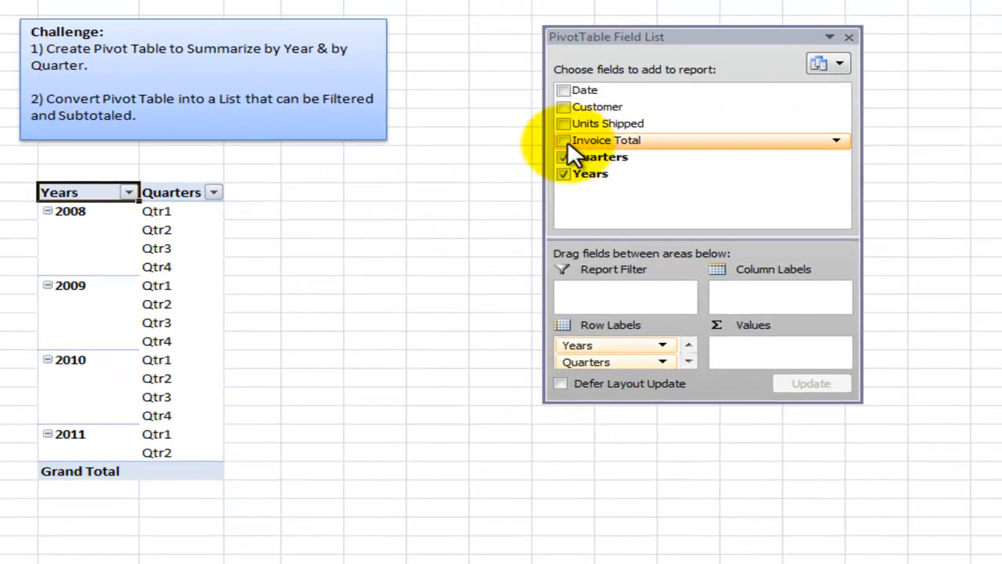
{"action": "left_click", "coordinate": [564, 141]}
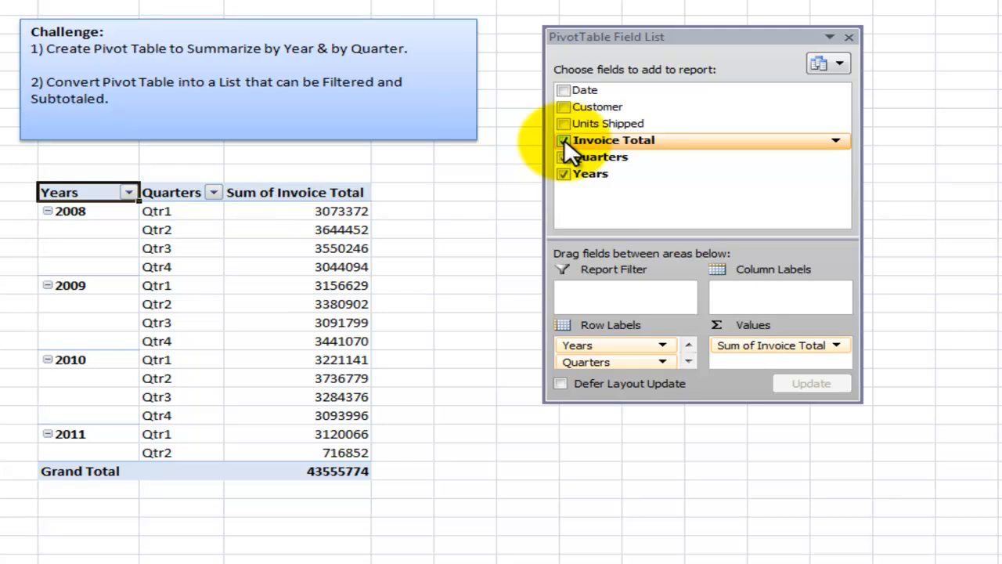
{"action": "left_click", "coordinate": [564, 106]}
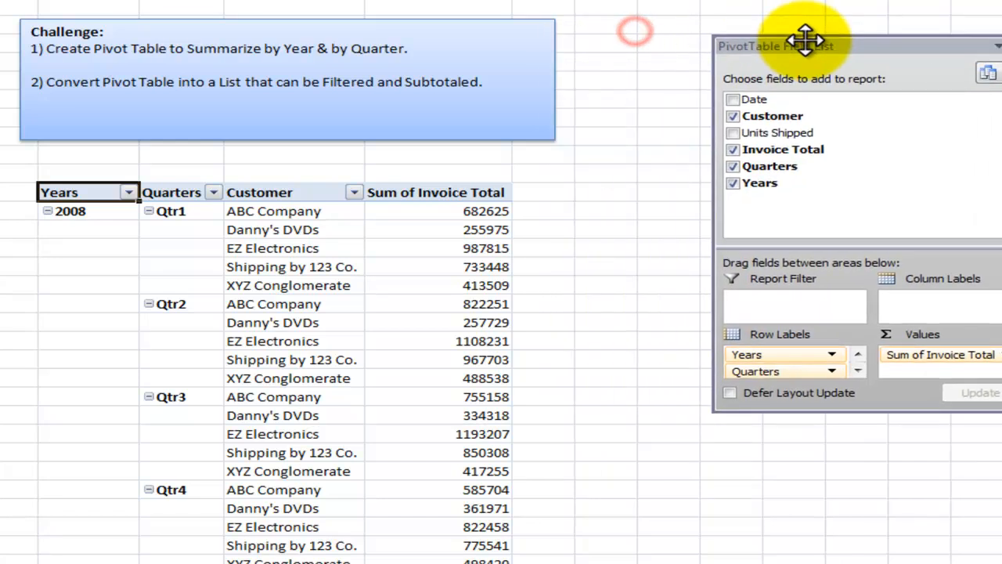
{"action": "mouse_move", "coordinate": [806, 51]}
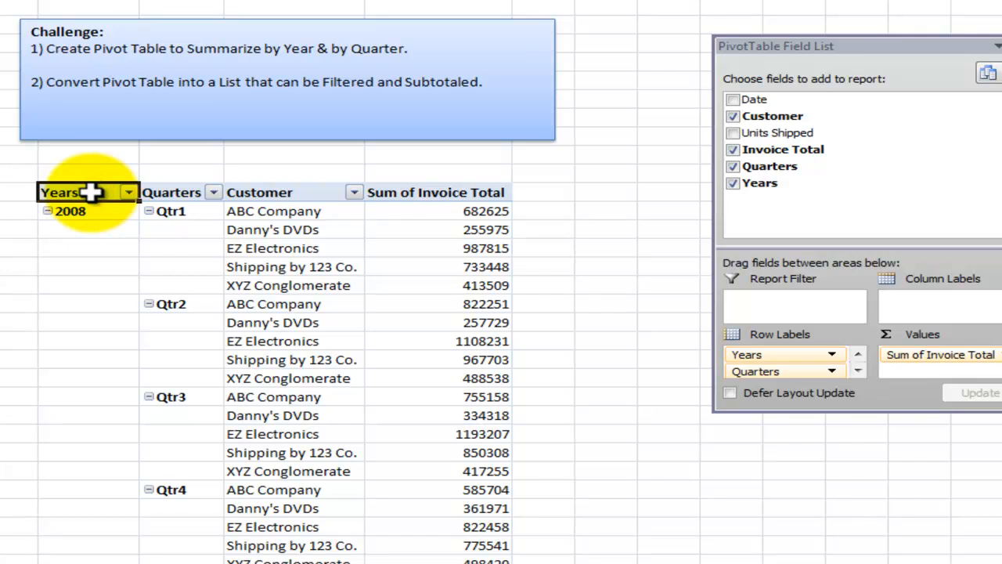
{"action": "type", "text": "Cus"}
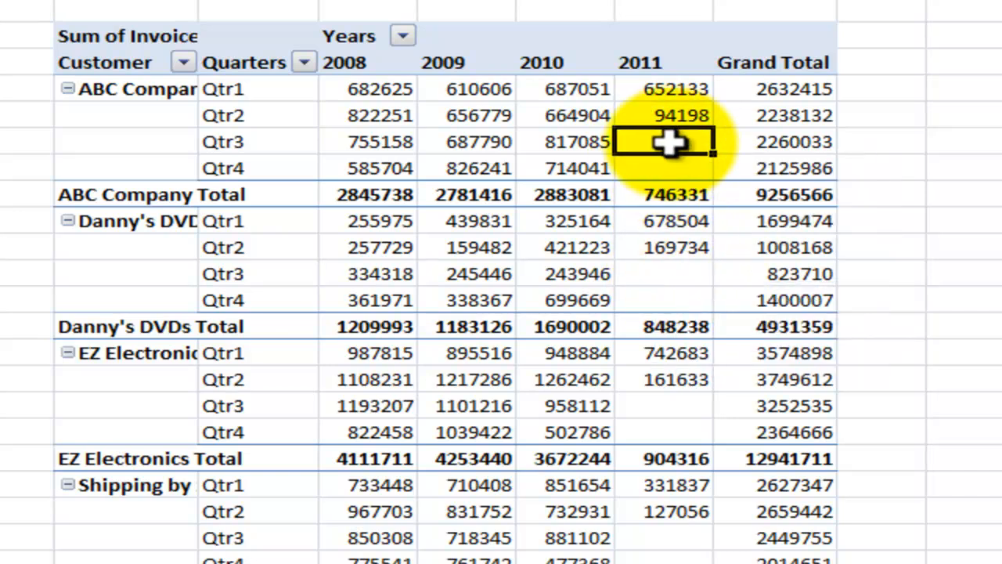
{"action": "mouse_move", "coordinate": [664, 141]}
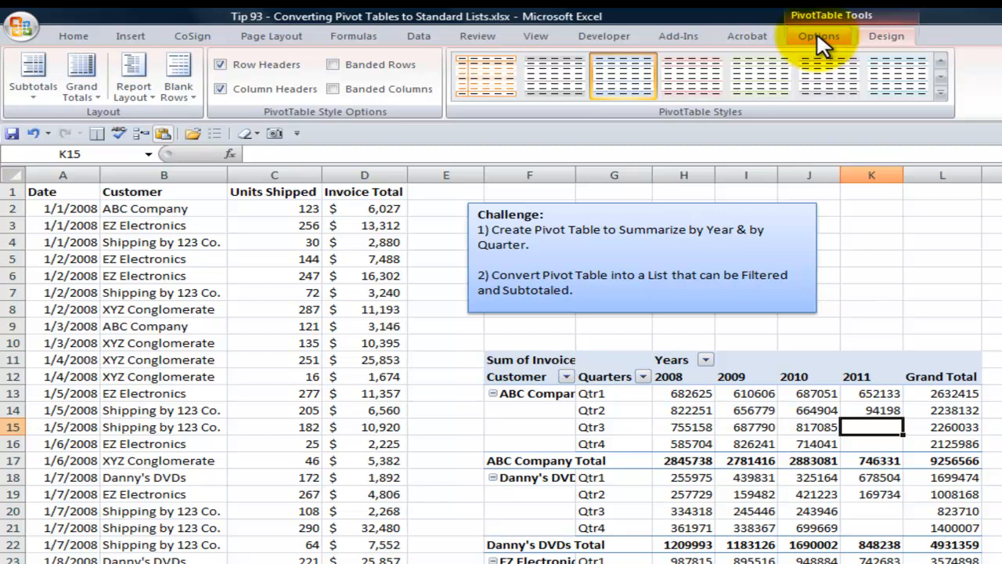
Step: In PivotTable Options set empty cells to show 0
{"action": "left_click", "coordinate": [819, 35]}
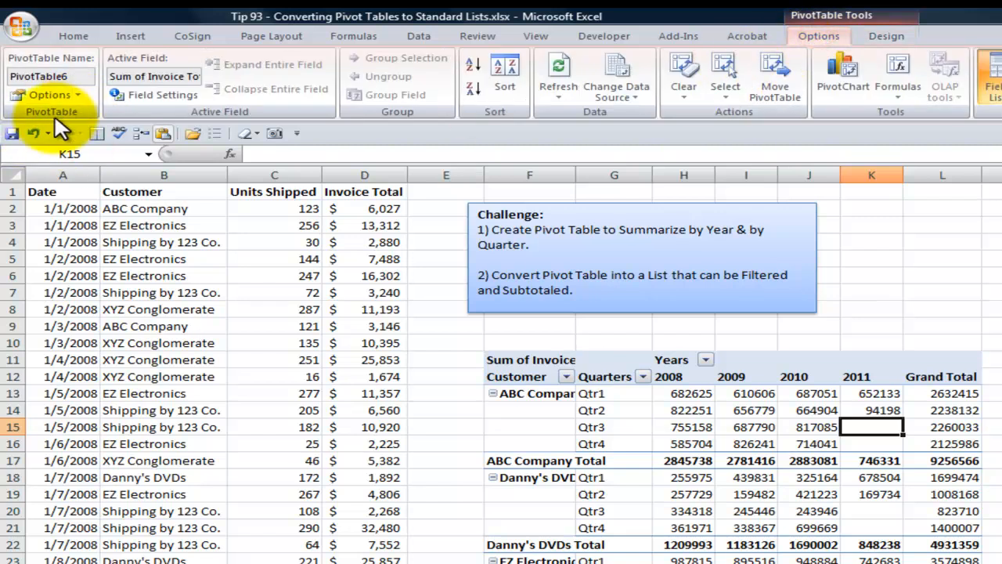
{"action": "left_click", "coordinate": [50, 95]}
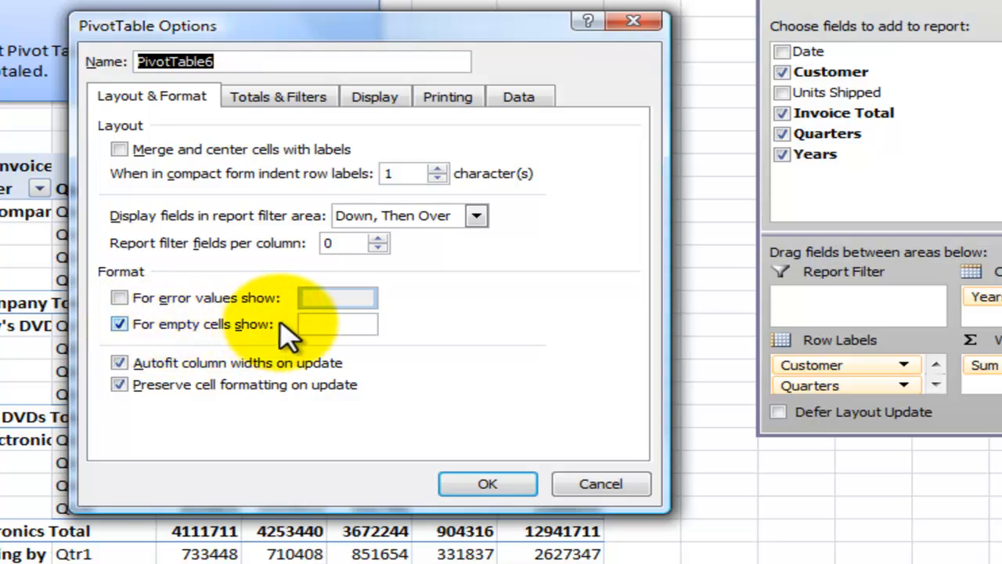
{"action": "left_click", "coordinate": [337, 323]}
{"action": "type", "text": "0"}
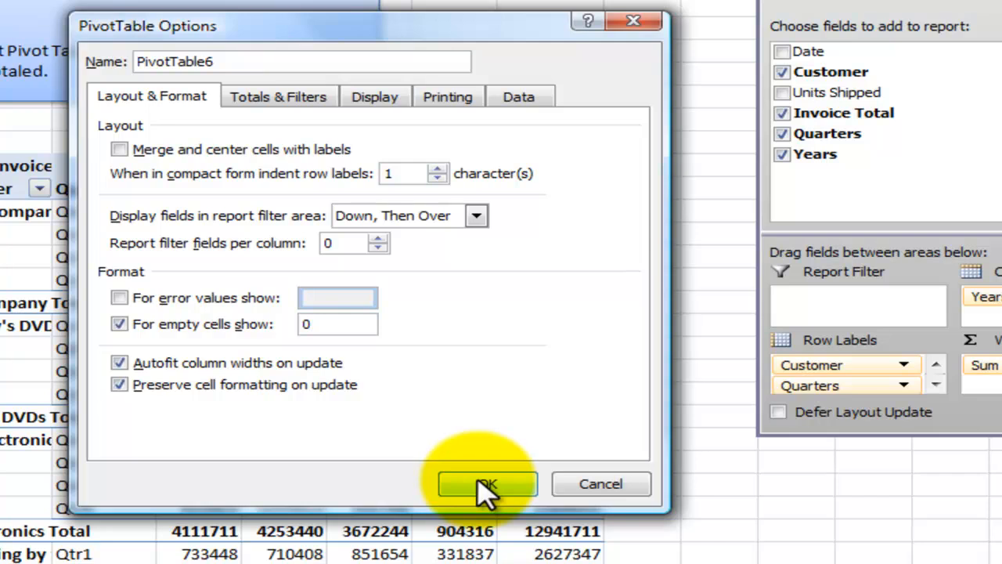
{"action": "left_click", "coordinate": [487, 482]}
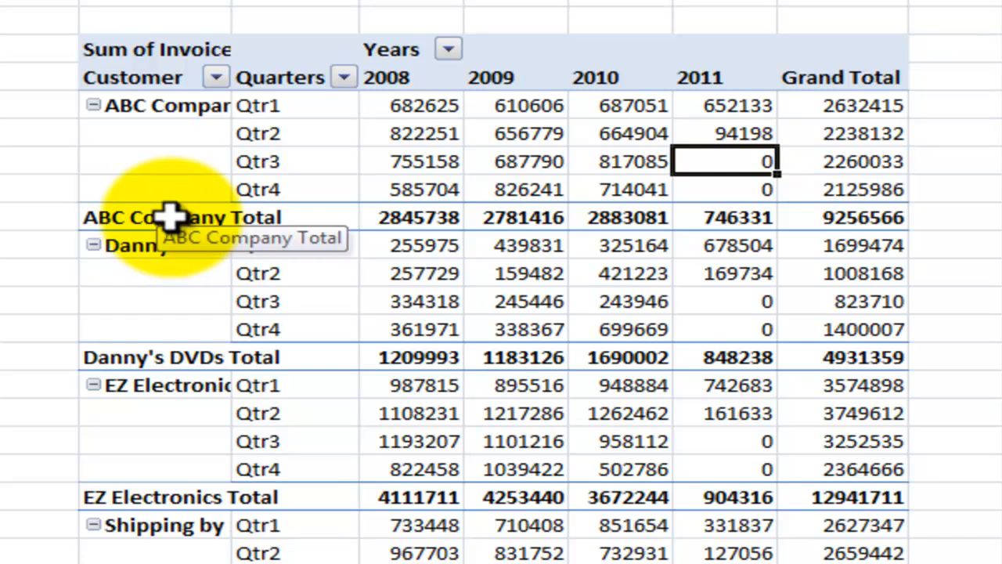
Step: Hide all customer subtotals and turn grand totals off for rows and columns
{"action": "left_click", "coordinate": [843, 107]}
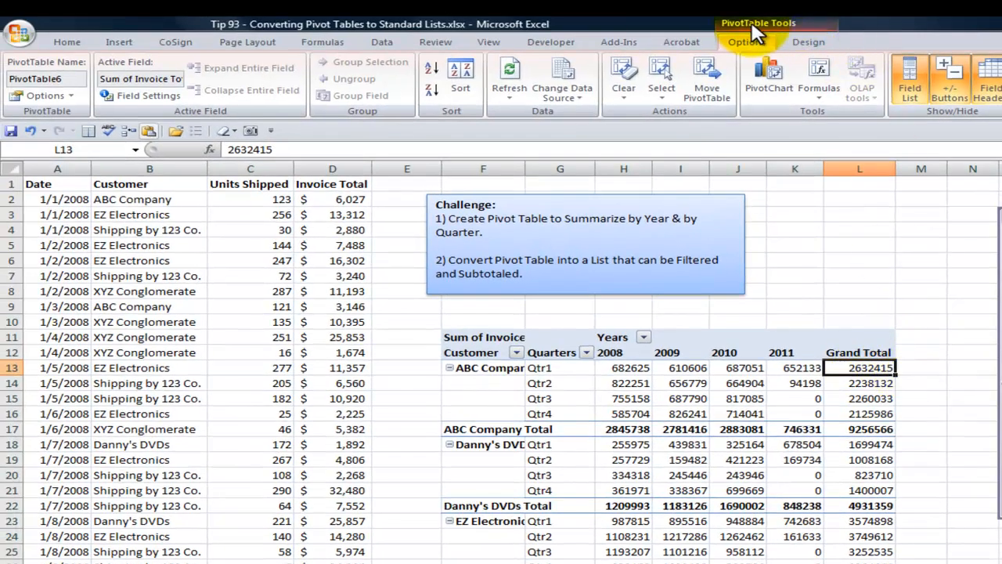
{"action": "left_click", "coordinate": [808, 41]}
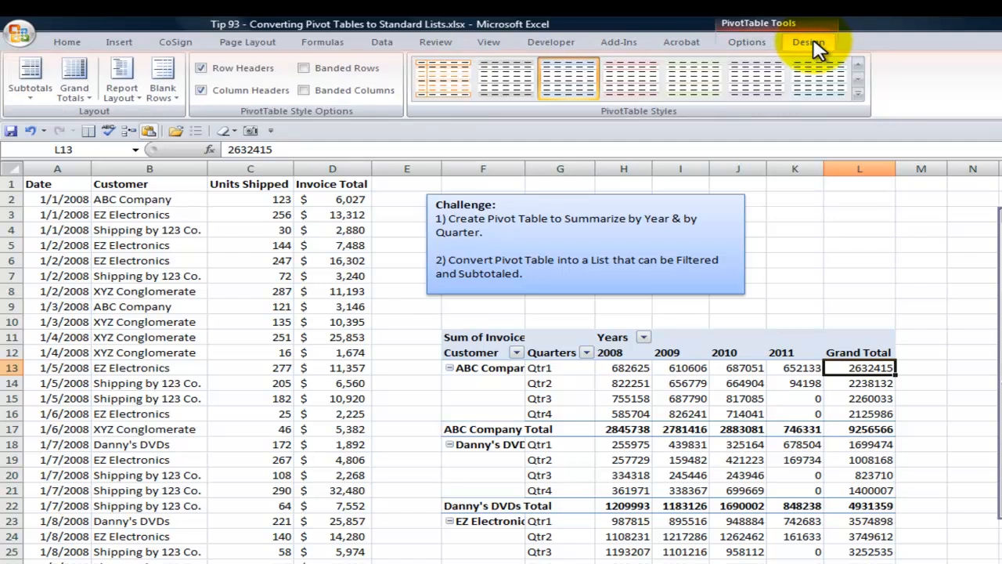
{"action": "left_click", "coordinate": [29, 78]}
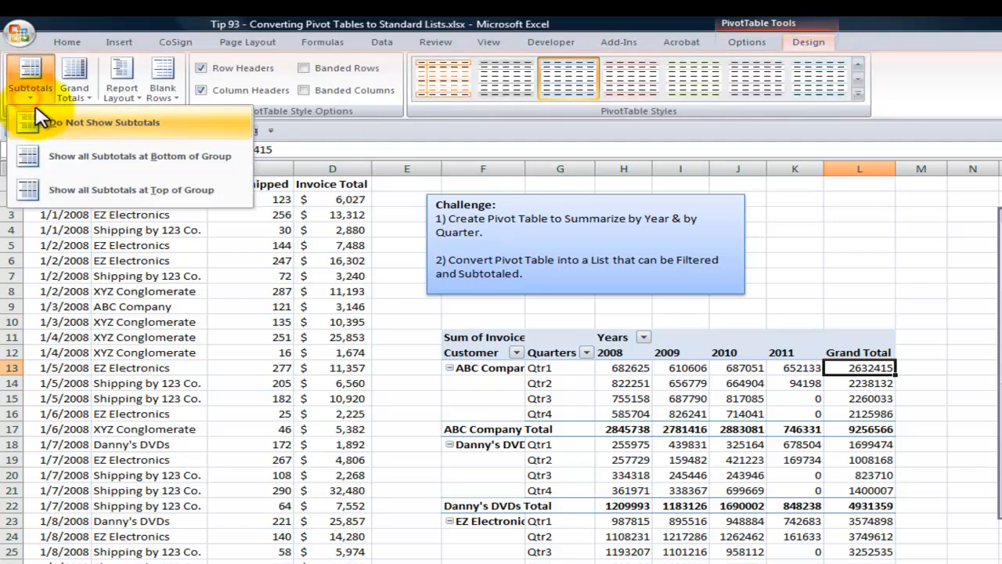
{"action": "left_click", "coordinate": [103, 122]}
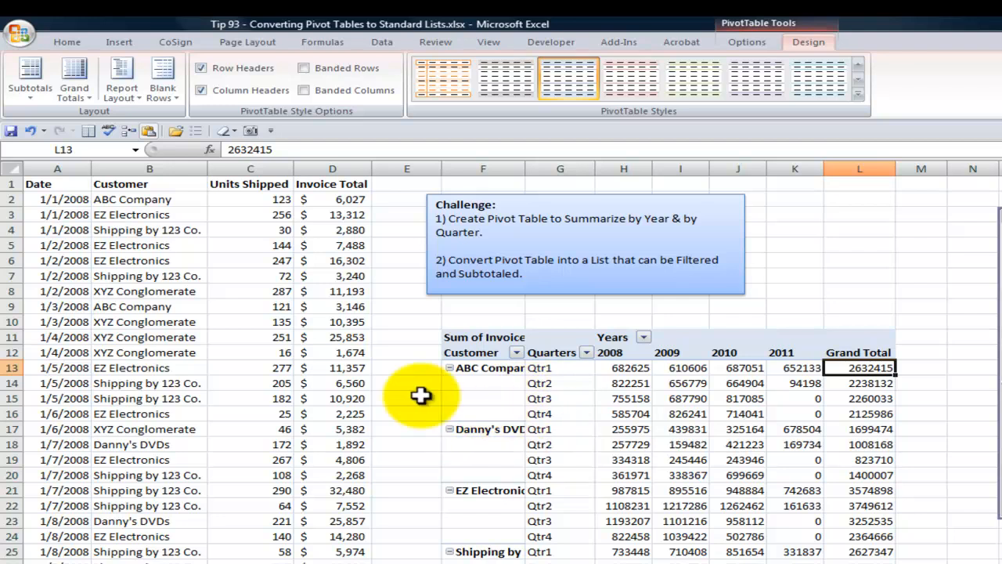
{"action": "left_click", "coordinate": [72, 79]}
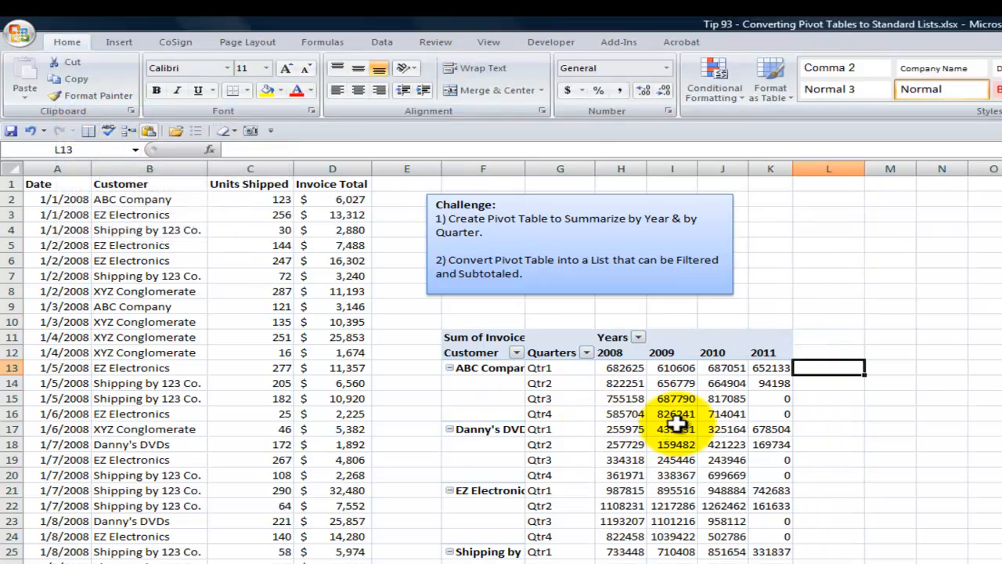
{"action": "mouse_move", "coordinate": [620, 400]}
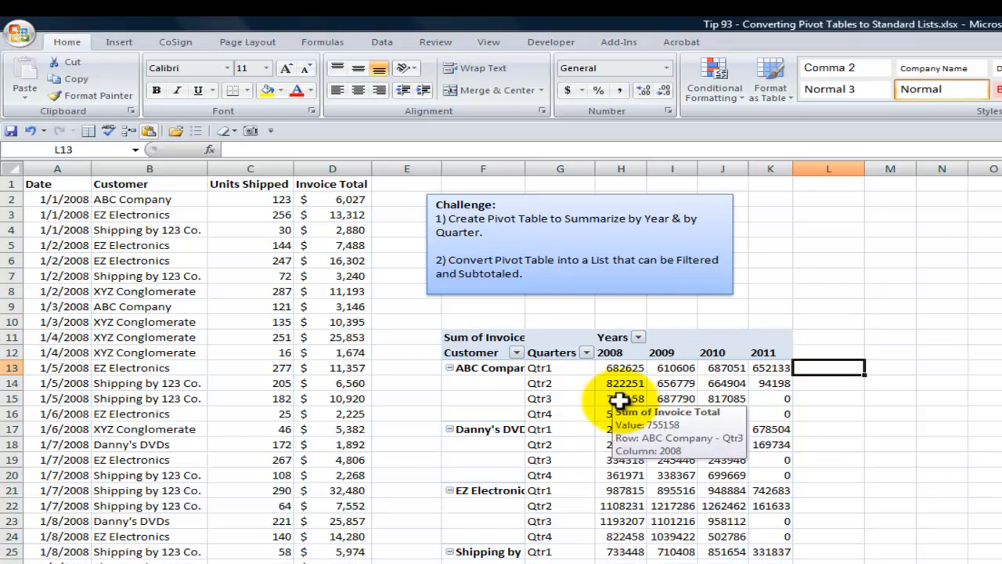
{"action": "left_click", "coordinate": [620, 397]}
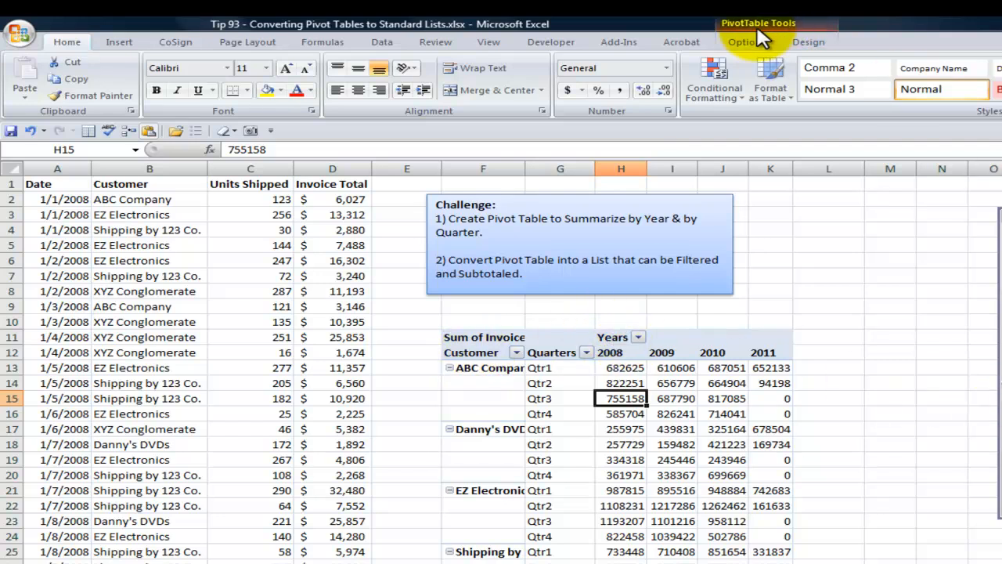
Step: Turn off field headers and +/- buttons, then copy the whole pivot table
{"action": "left_click", "coordinate": [745, 41]}
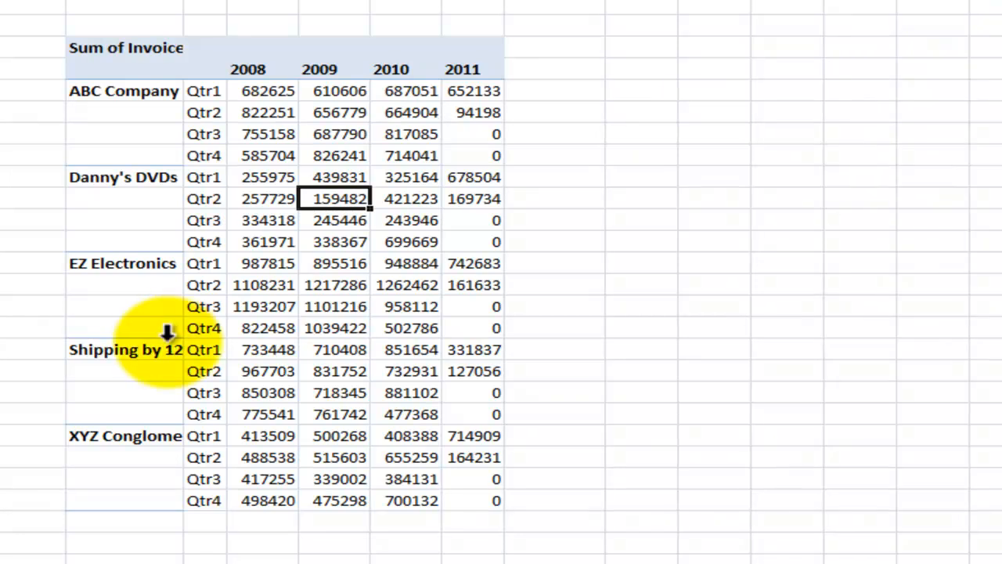
{"action": "mouse_move", "coordinate": [288, 220]}
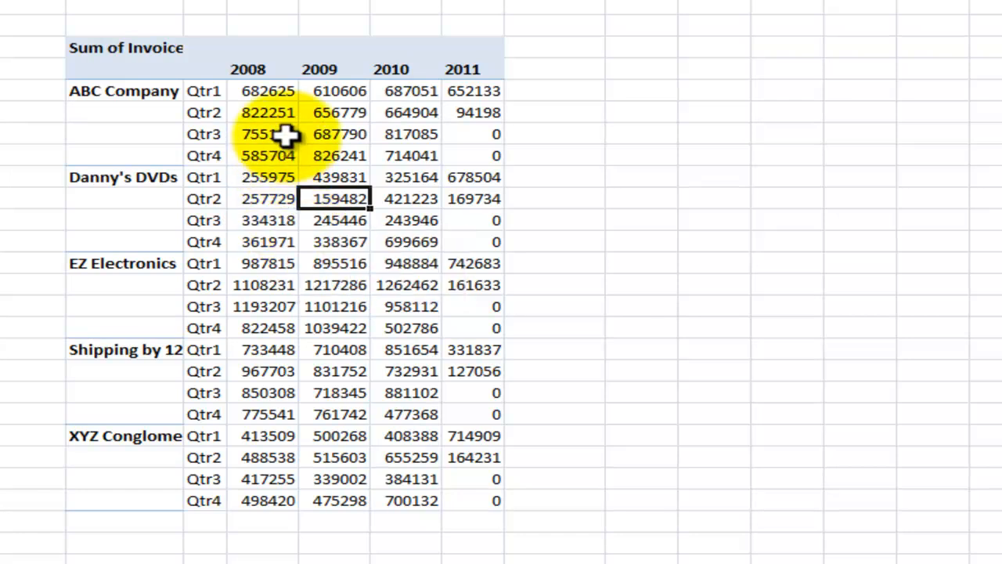
{"action": "left_click", "coordinate": [266, 134]}
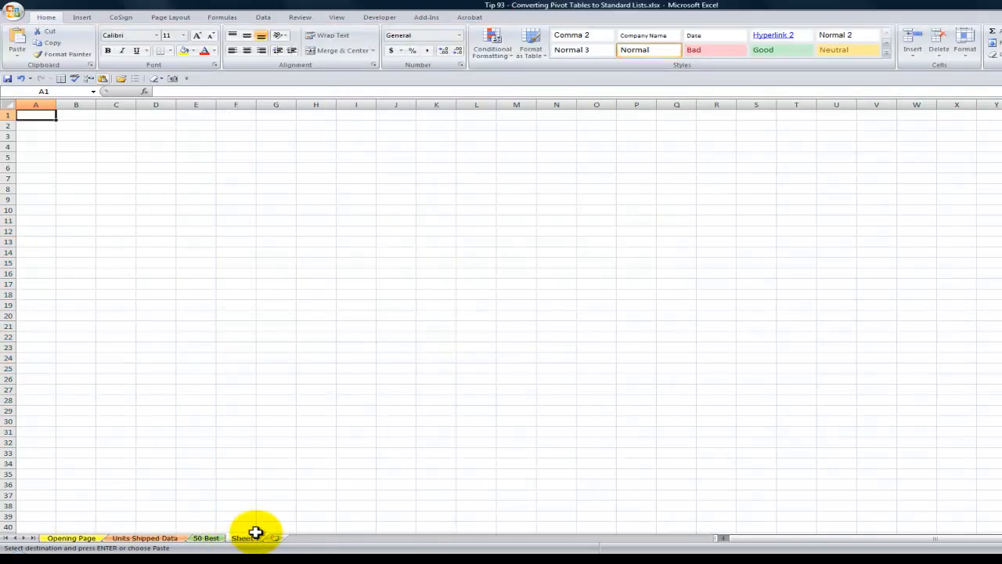
Step: Paste Special the copied pivot table as values into A1 of the new sheet
{"action": "right_click", "coordinate": [35, 116]}
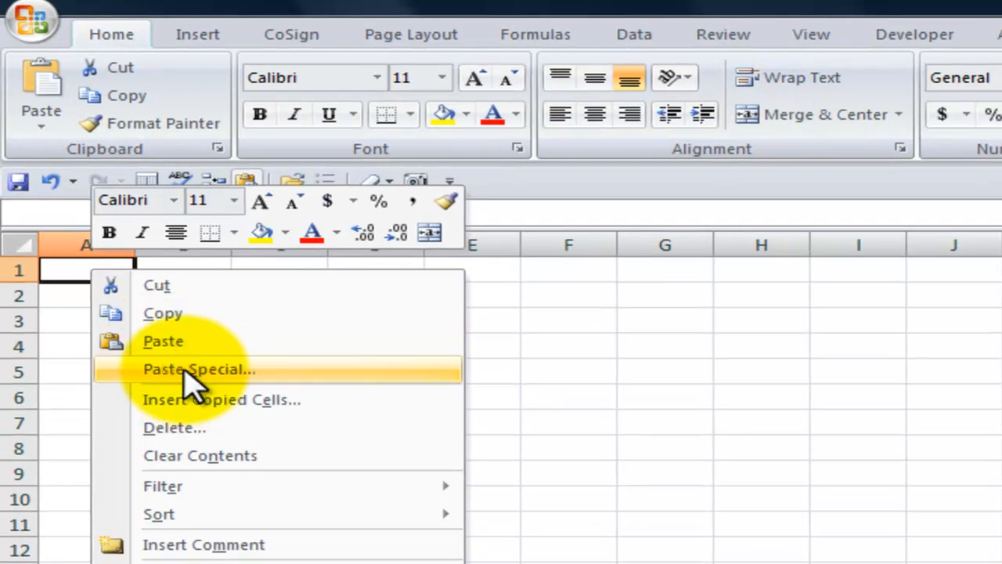
{"action": "left_click", "coordinate": [199, 369]}
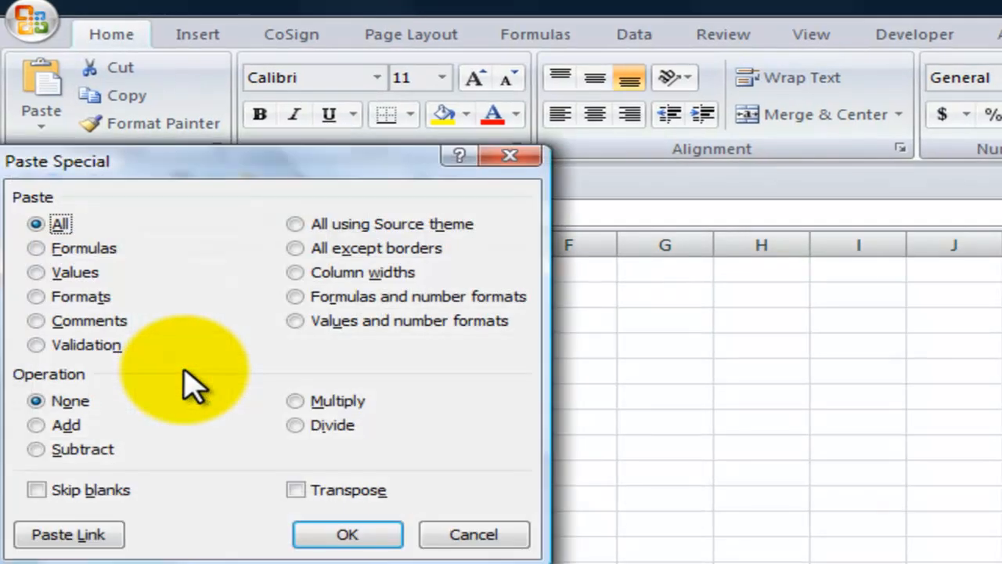
{"action": "left_click", "coordinate": [36, 273]}
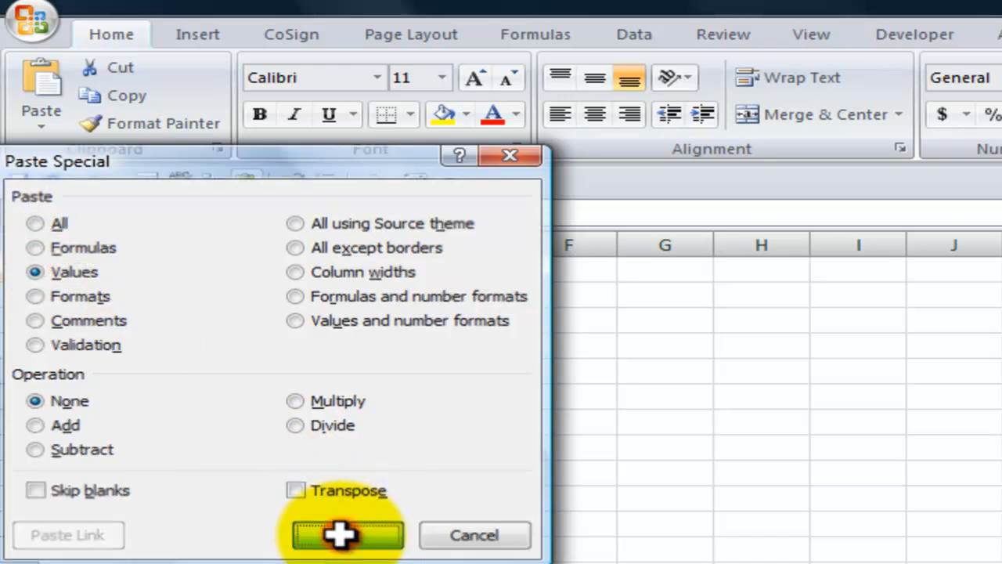
{"action": "left_click", "coordinate": [346, 535]}
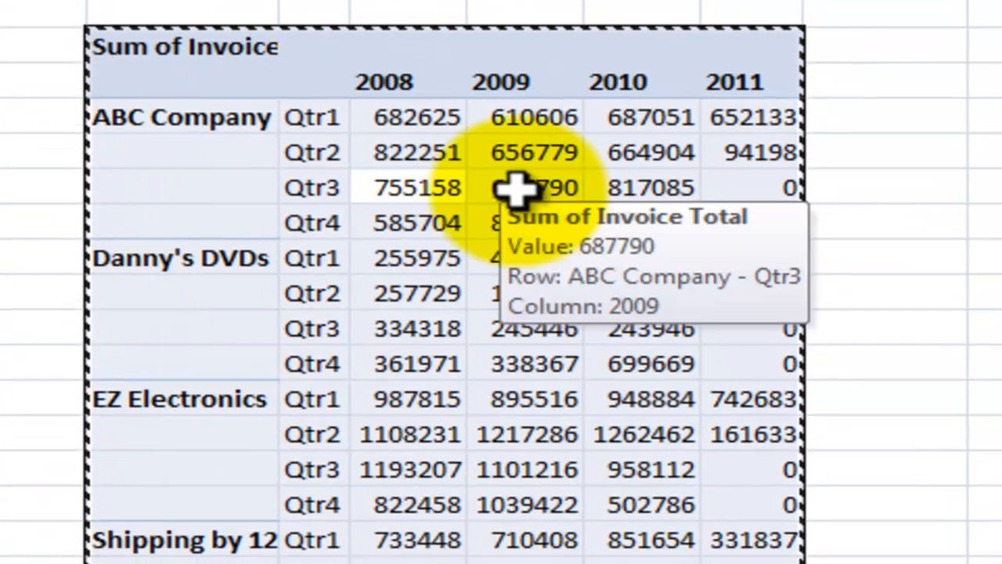
Step: Paste the pivot table's formats onto the same range
{"action": "left_click", "coordinate": [533, 188]}
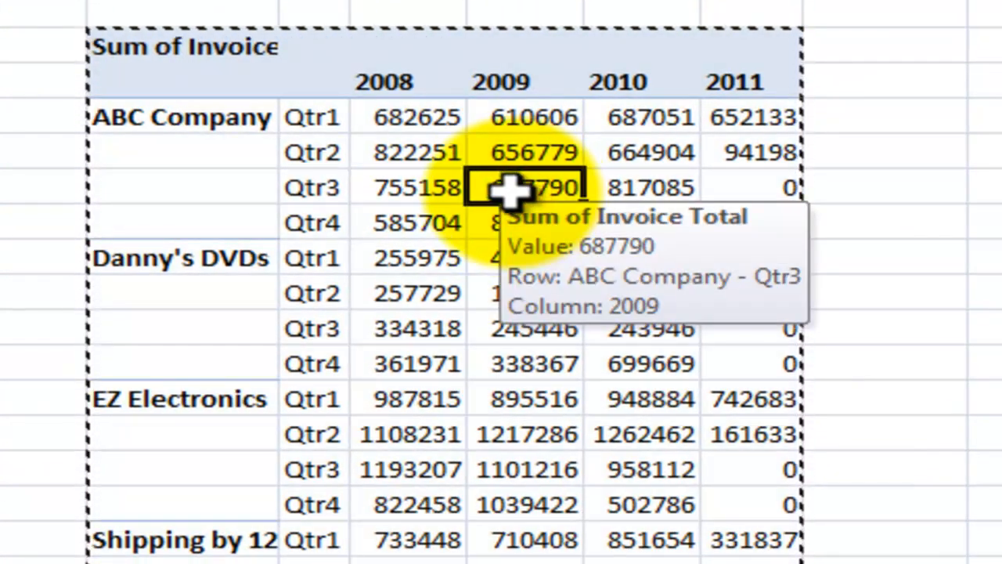
{"action": "double_click", "coordinate": [532, 186]}
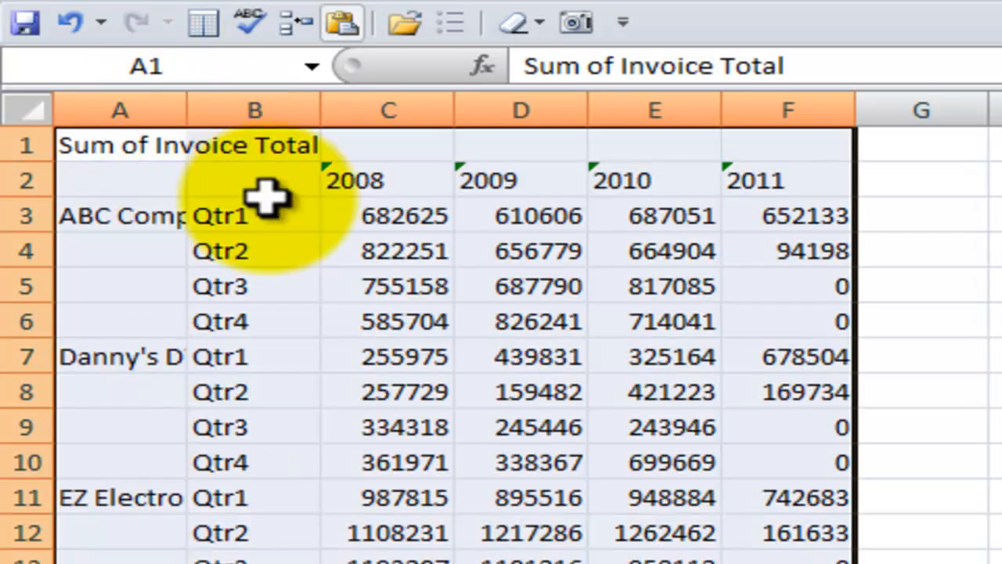
{"action": "left_click", "coordinate": [389, 216]}
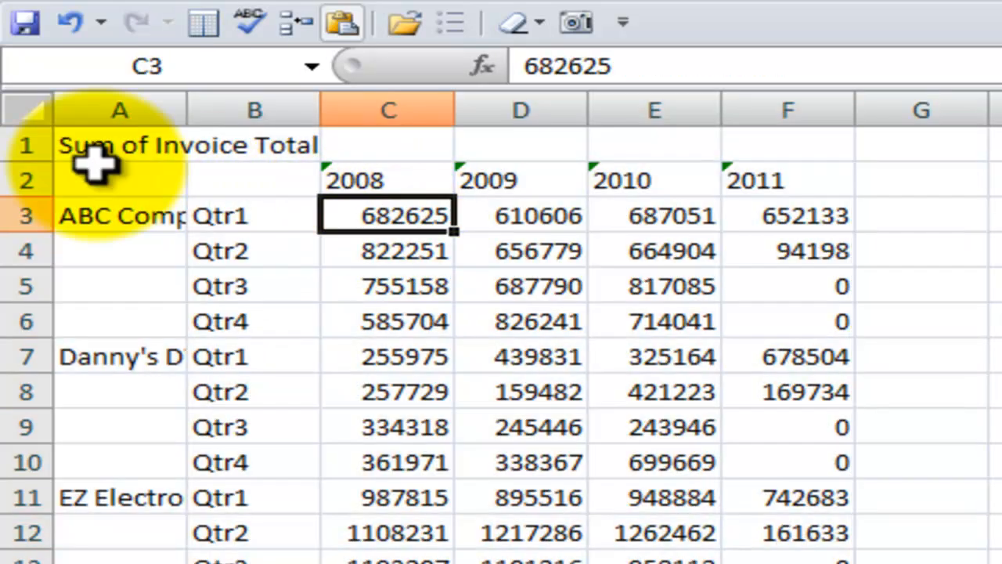
Step: Delete the Sum of Invoice Total row and head columns A and B Customer and Quarter
{"action": "left_click", "coordinate": [118, 144]}
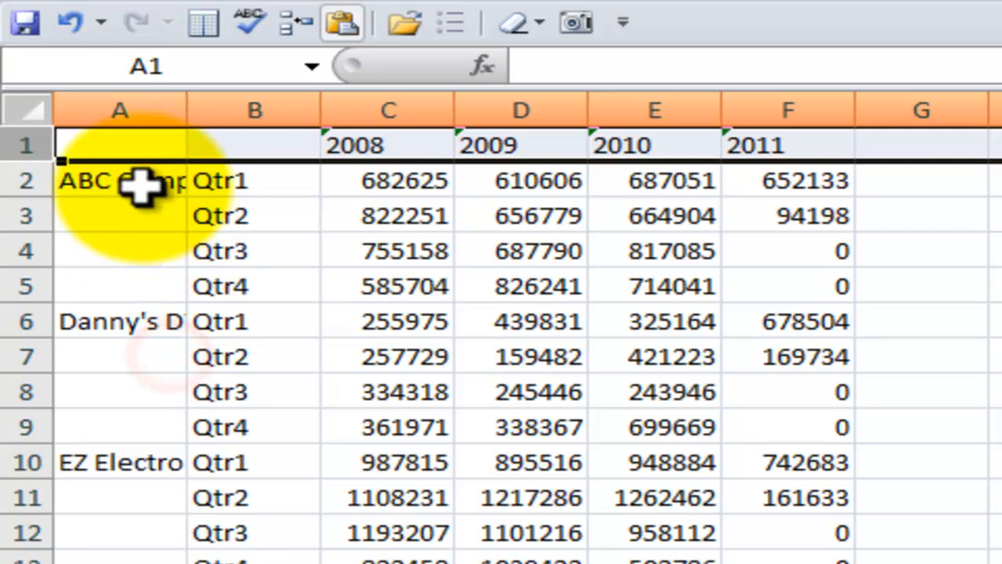
{"action": "left_click", "coordinate": [119, 144]}
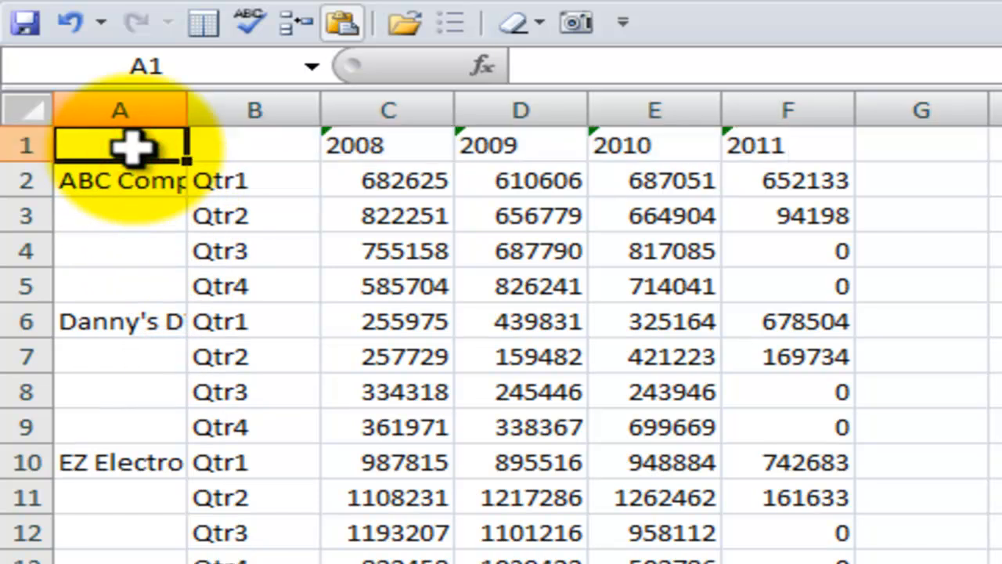
{"action": "type", "text": "Customer"}
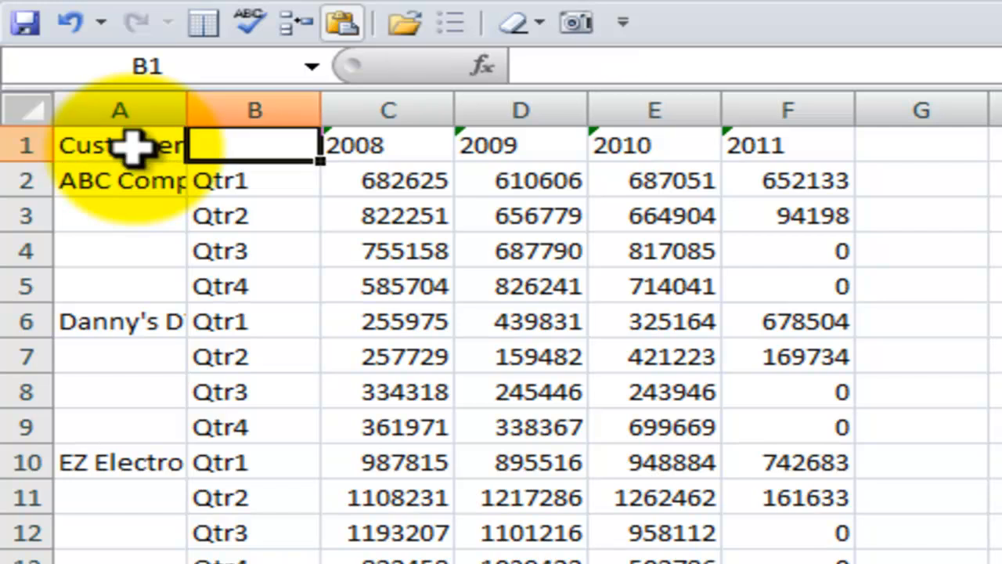
{"action": "type", "text": "Quar"}
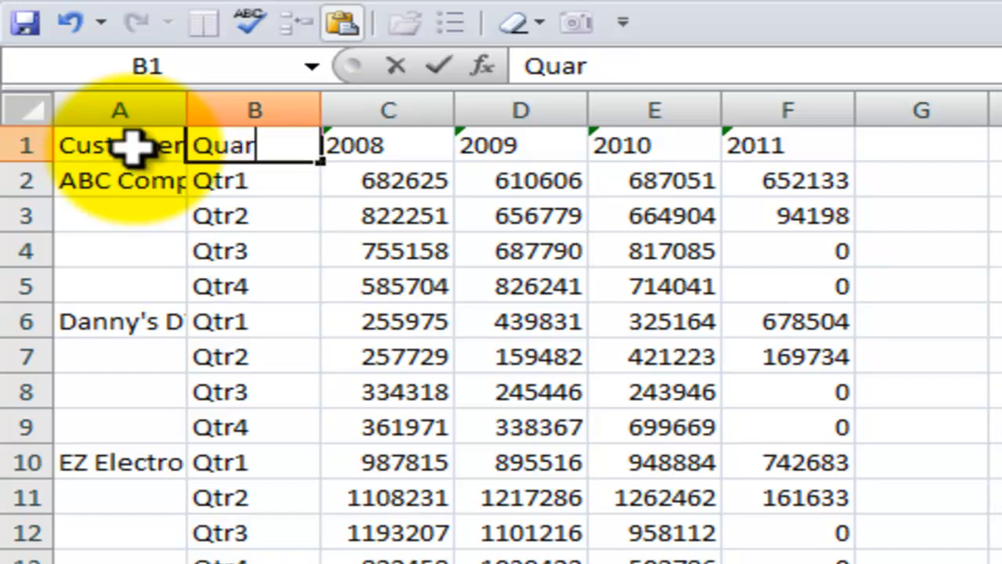
{"action": "type", "text": "ter"}
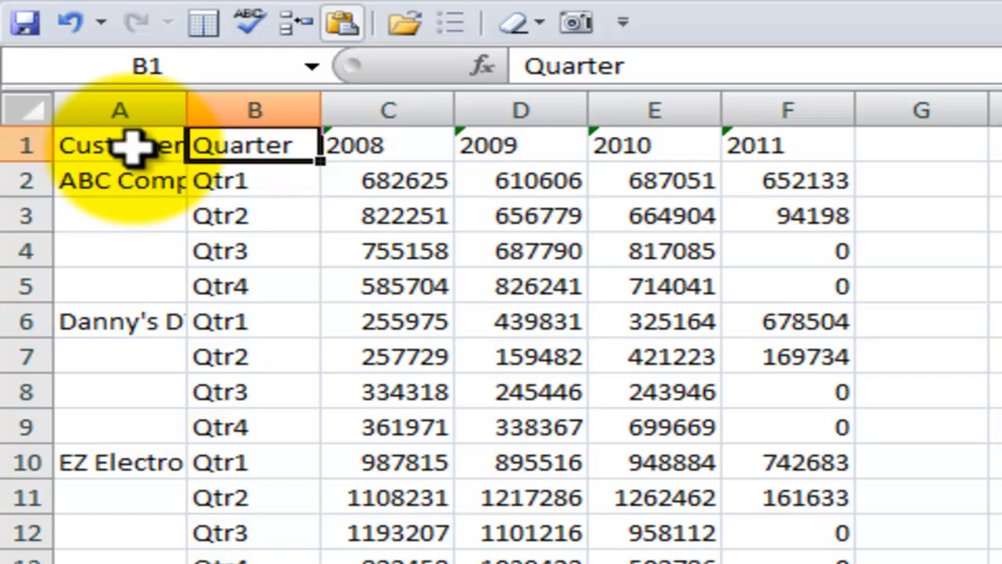
{"action": "left_click", "coordinate": [119, 144]}
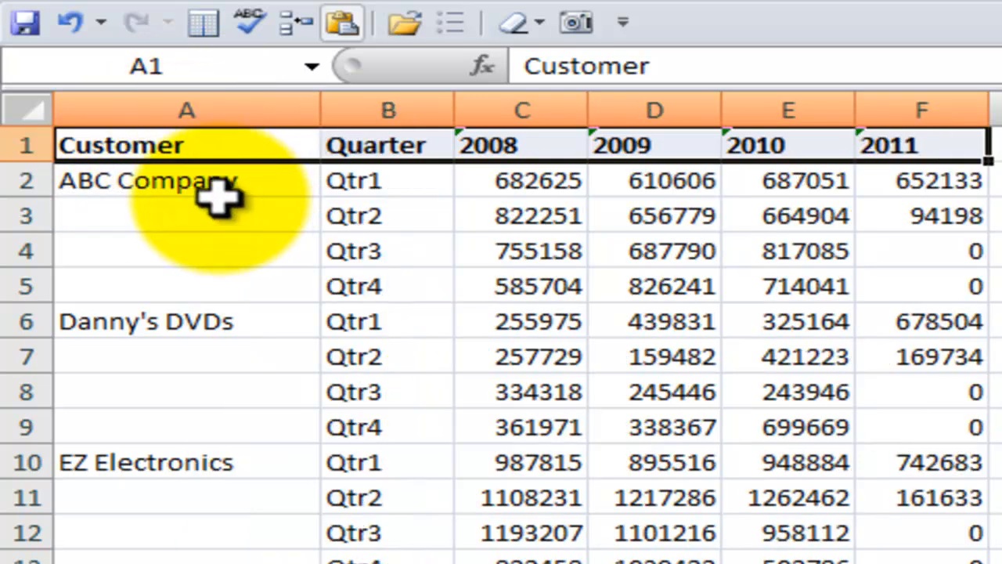
Step: Bold the header row, autofit column A and select ABC Company above the first blank
{"action": "left_click", "coordinate": [184, 216]}
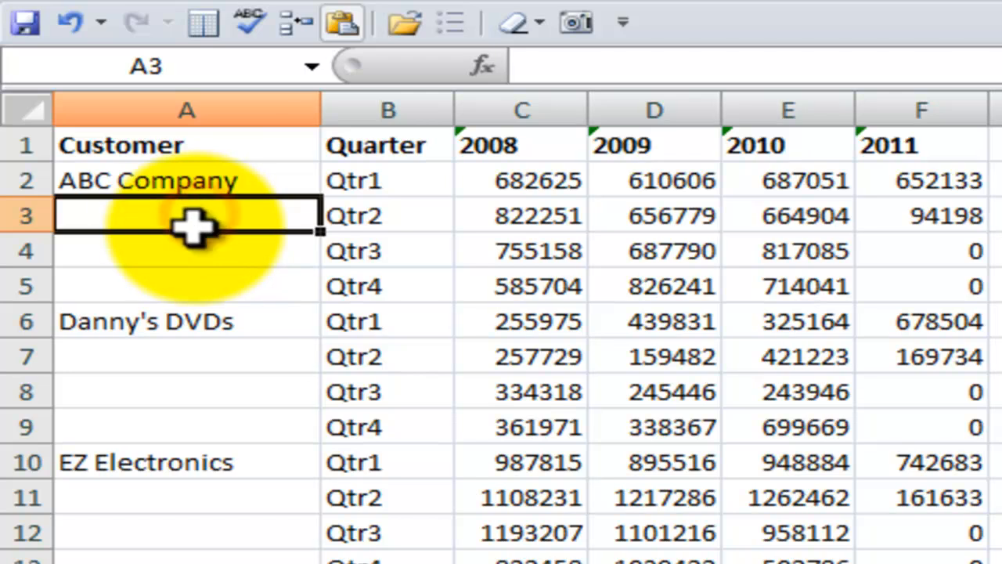
{"action": "left_click", "coordinate": [185, 180]}
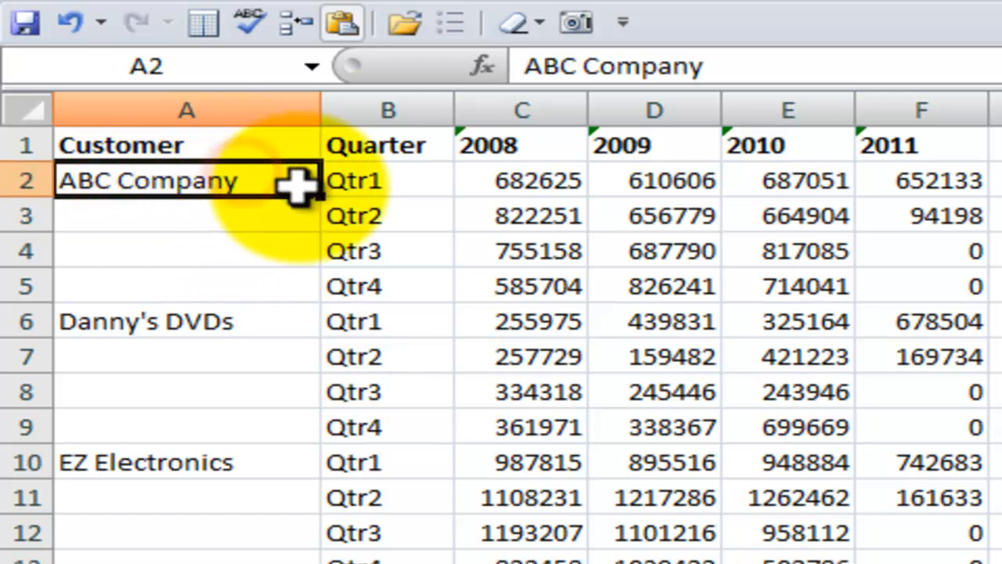
{"action": "mouse_move", "coordinate": [258, 321]}
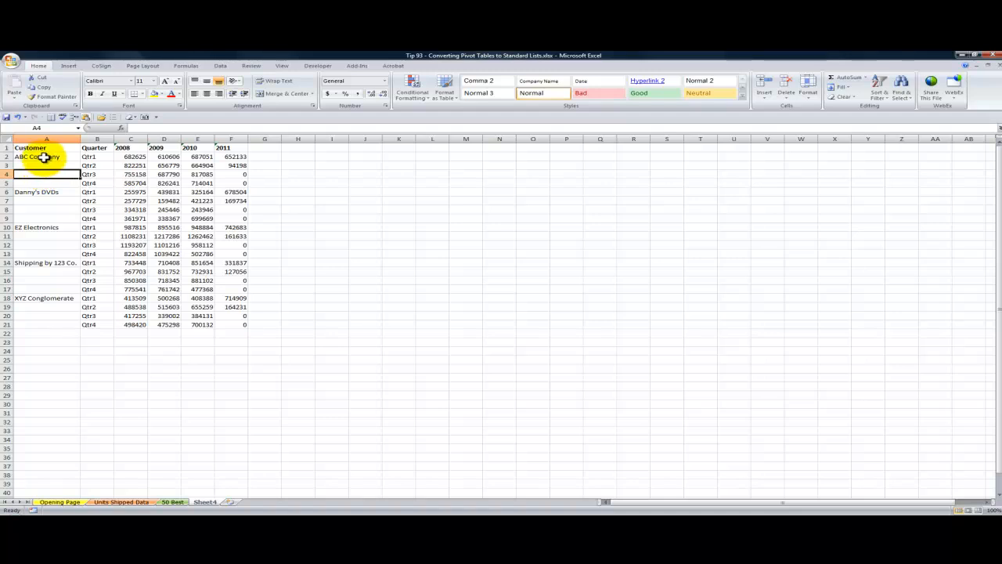
Step: Select A2:A21 and use Go To Special > Blanks to pick only the empty customer cells
{"action": "left_click", "coordinate": [47, 157]}
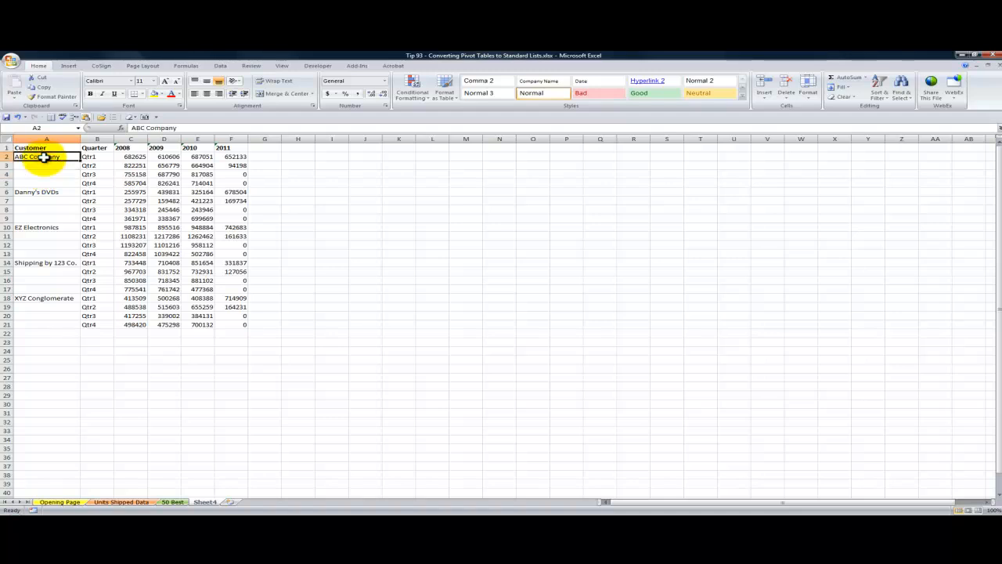
{"action": "left_click_drag", "start_coordinate": [46, 157], "coordinate": [46, 325]}
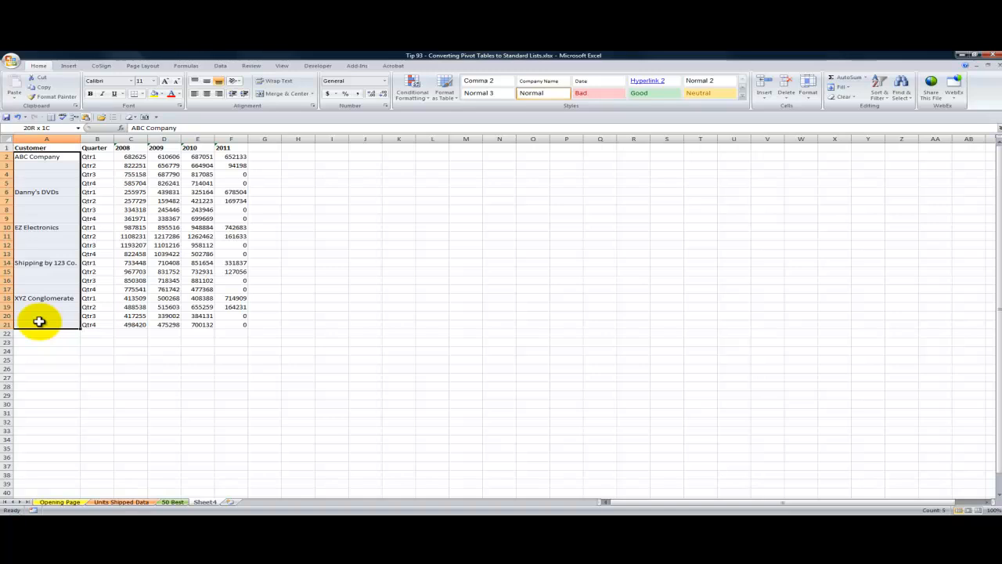
{"action": "left_click", "coordinate": [47, 147]}
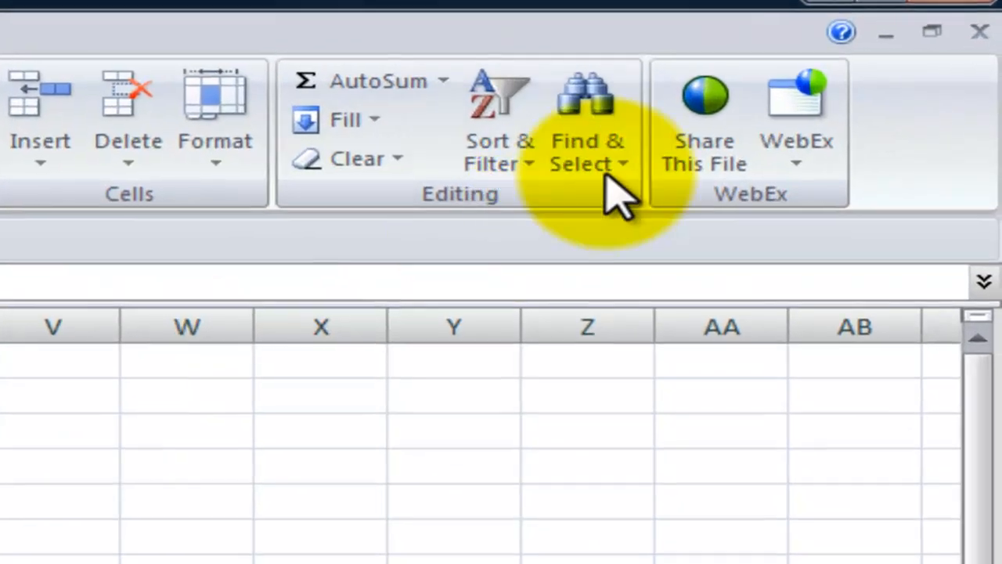
{"action": "mouse_move", "coordinate": [587, 118]}
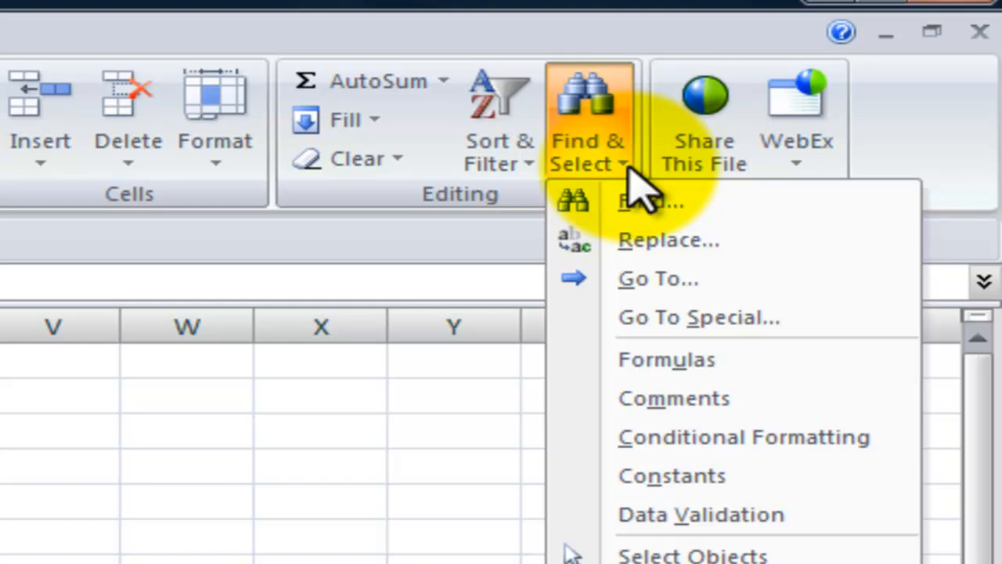
{"action": "mouse_move", "coordinate": [665, 316]}
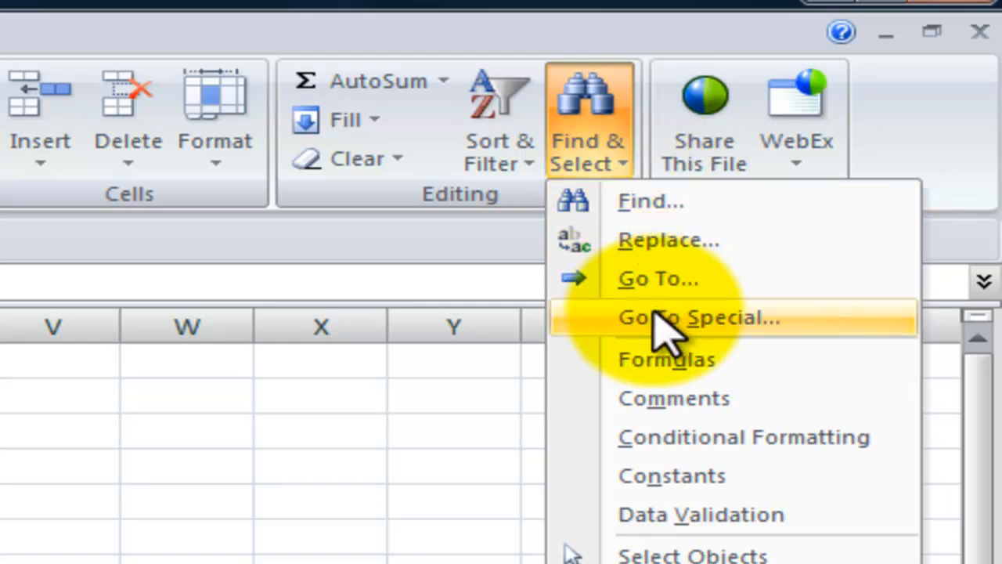
{"action": "left_click", "coordinate": [695, 317]}
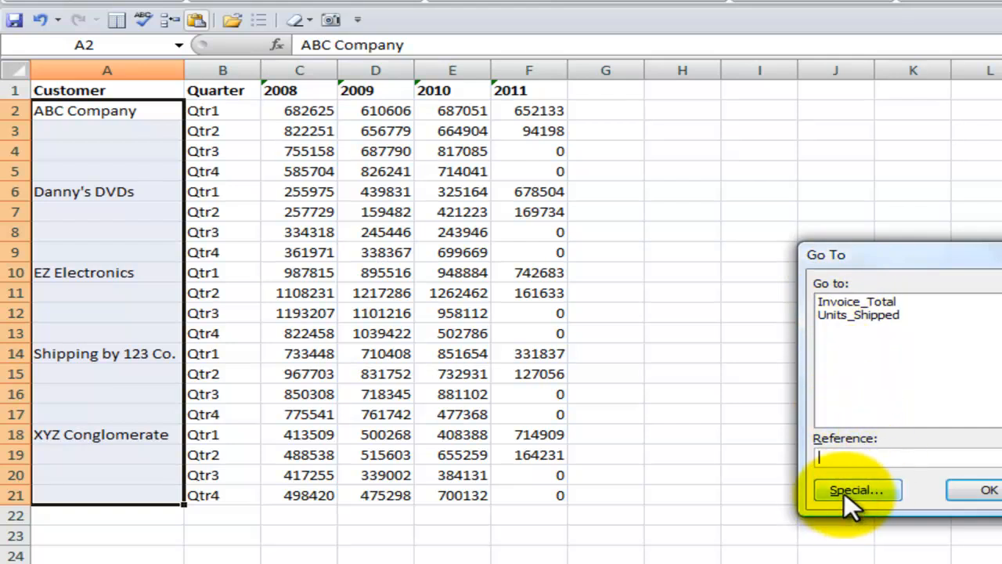
{"action": "left_click", "coordinate": [854, 488]}
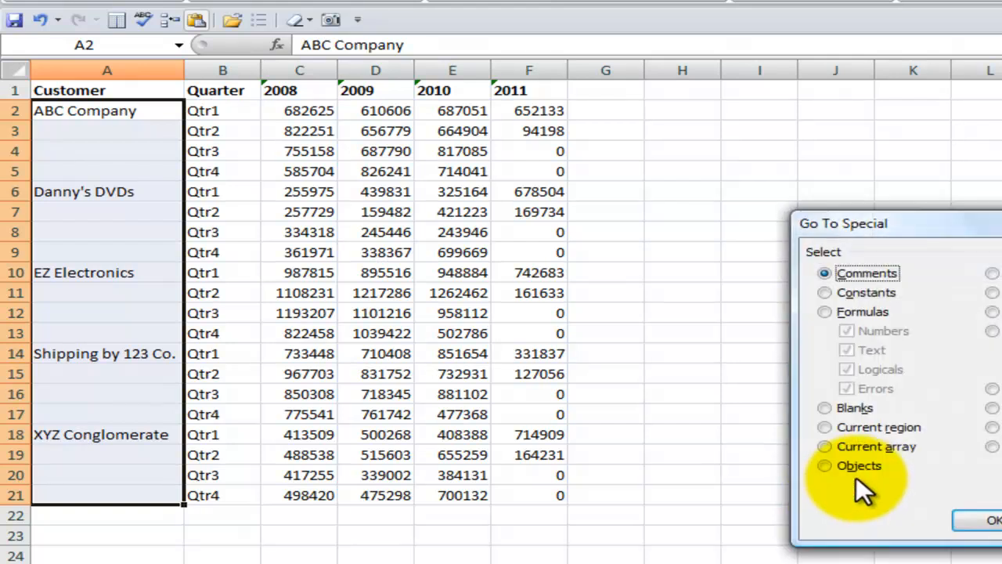
{"action": "left_click", "coordinate": [823, 407]}
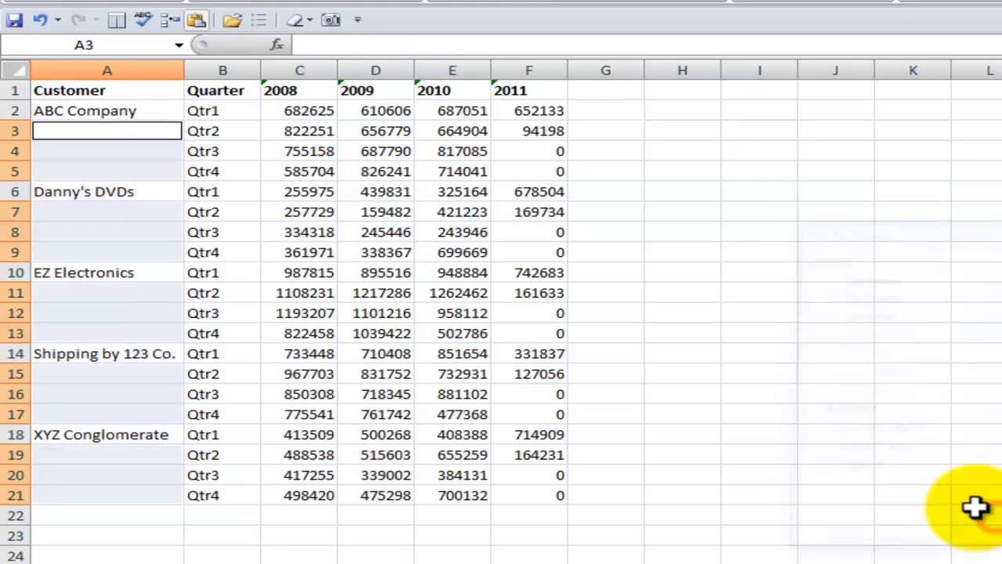
{"action": "mouse_move", "coordinate": [75, 230]}
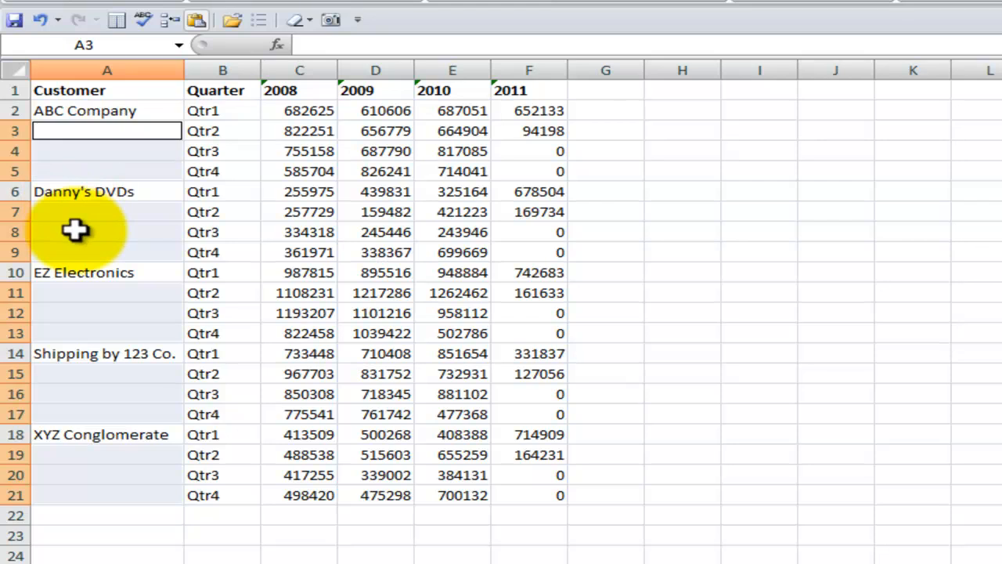
{"action": "mouse_move", "coordinate": [100, 382]}
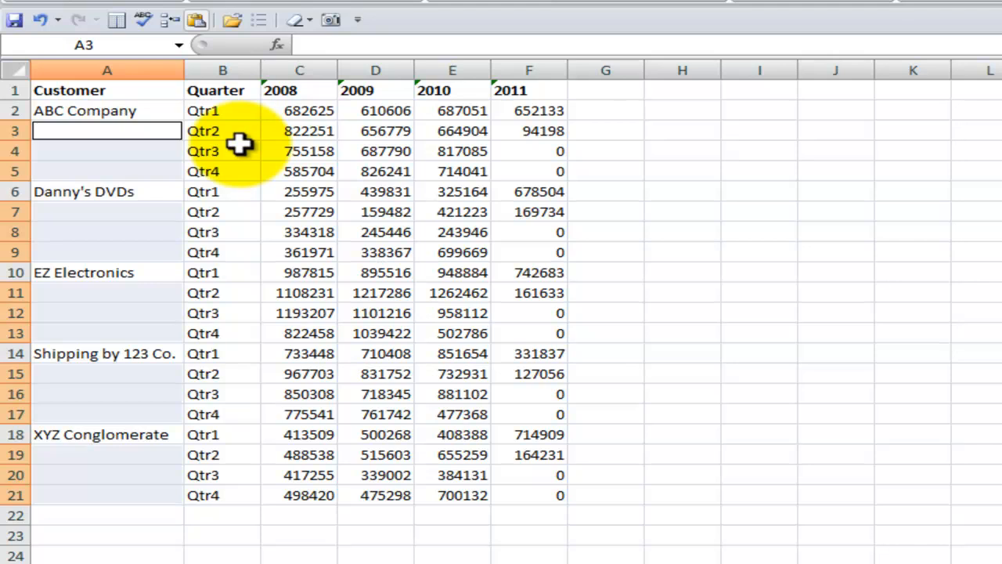
Step: Fill the blank Customer cells with =A2 via Ctrl+Enter, then select A2:A21 to copy it
{"action": "type", "text": "=A2"}
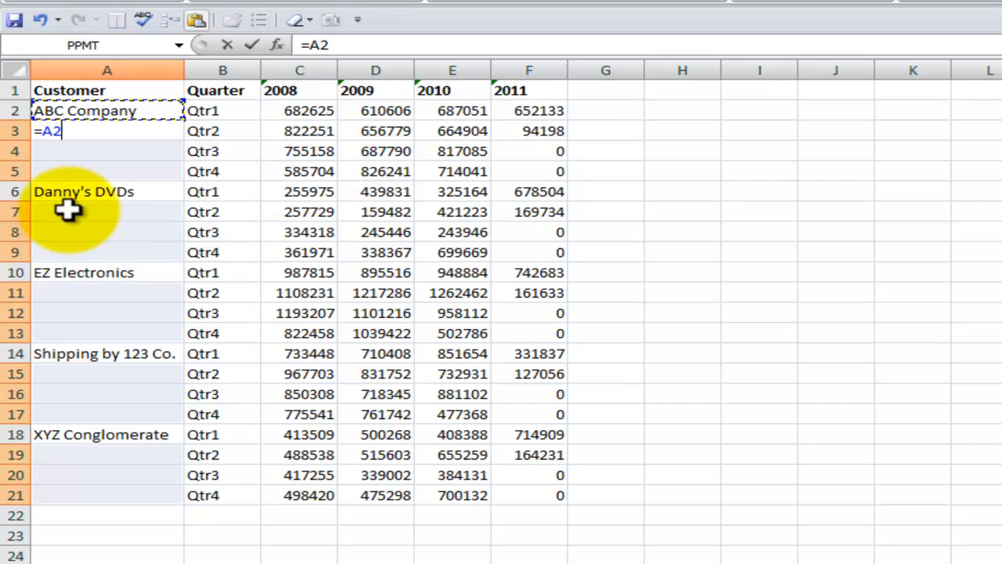
{"action": "mouse_move", "coordinate": [100, 232]}
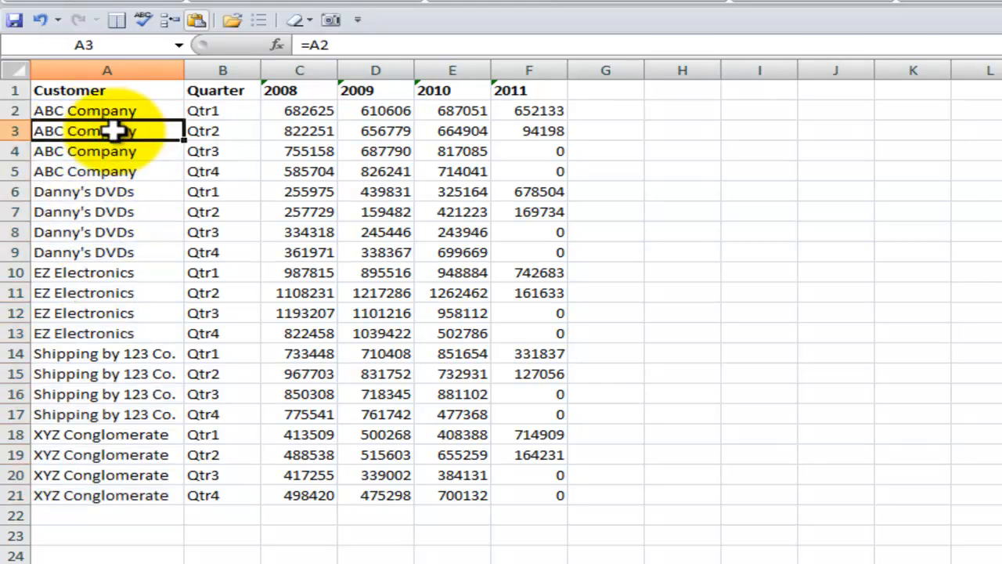
{"action": "left_click", "coordinate": [106, 110]}
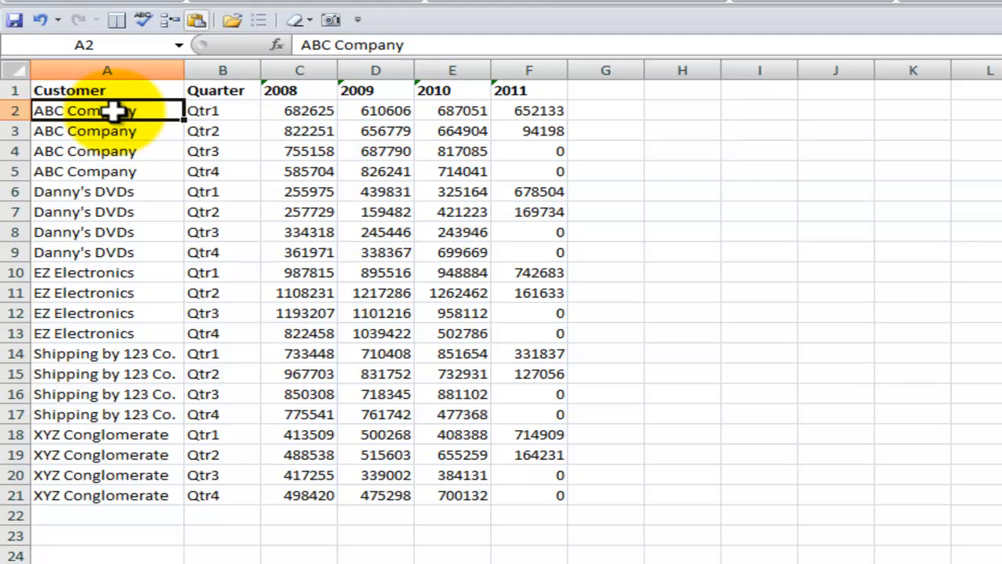
{"action": "left_click_drag", "start_coordinate": [106, 109], "coordinate": [107, 495]}
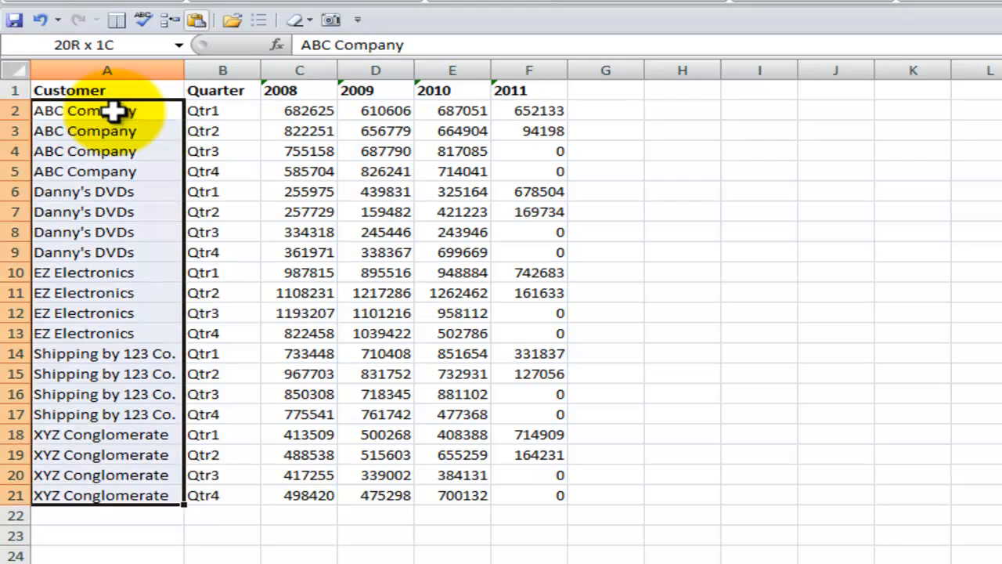
{"action": "right_click", "coordinate": [110, 109]}
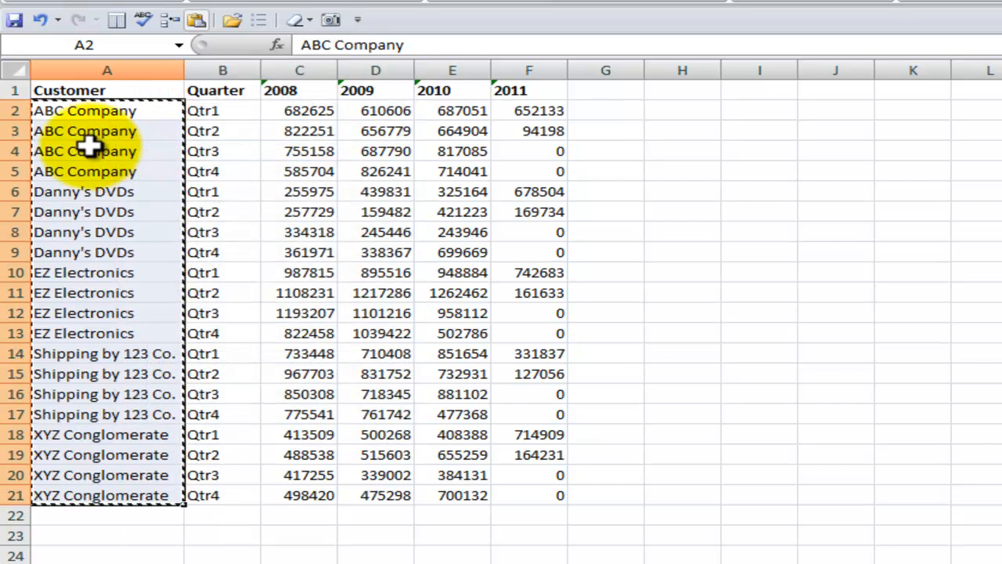
Step: Paste the Customer column back over itself as Values through Paste Special
{"action": "right_click", "coordinate": [86, 144]}
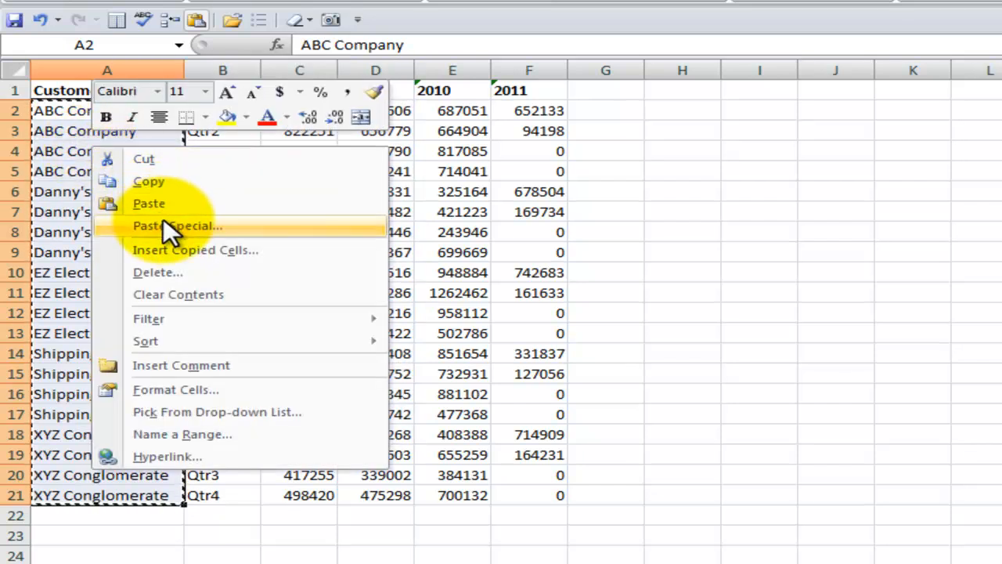
{"action": "left_click", "coordinate": [174, 225]}
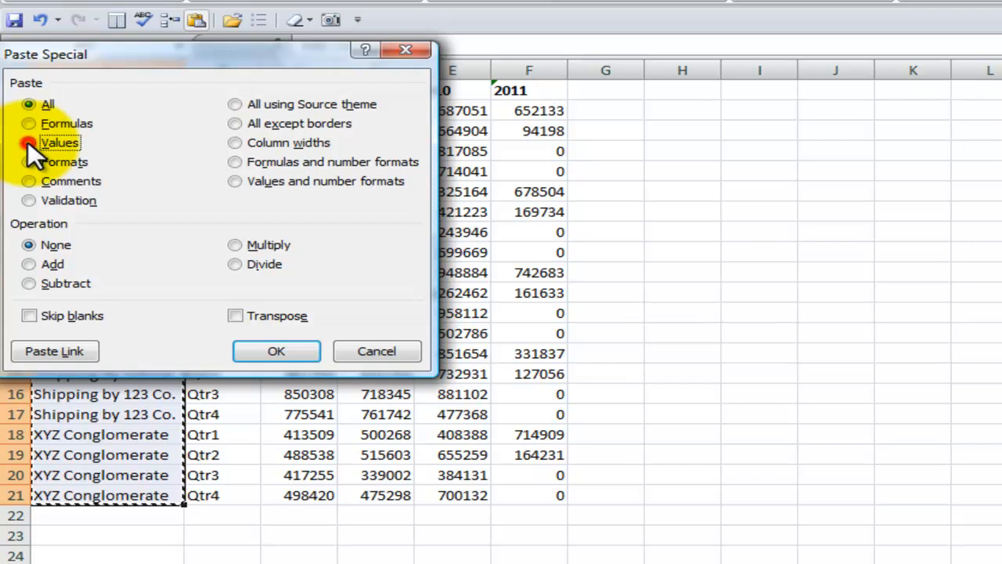
{"action": "left_click", "coordinate": [275, 351]}
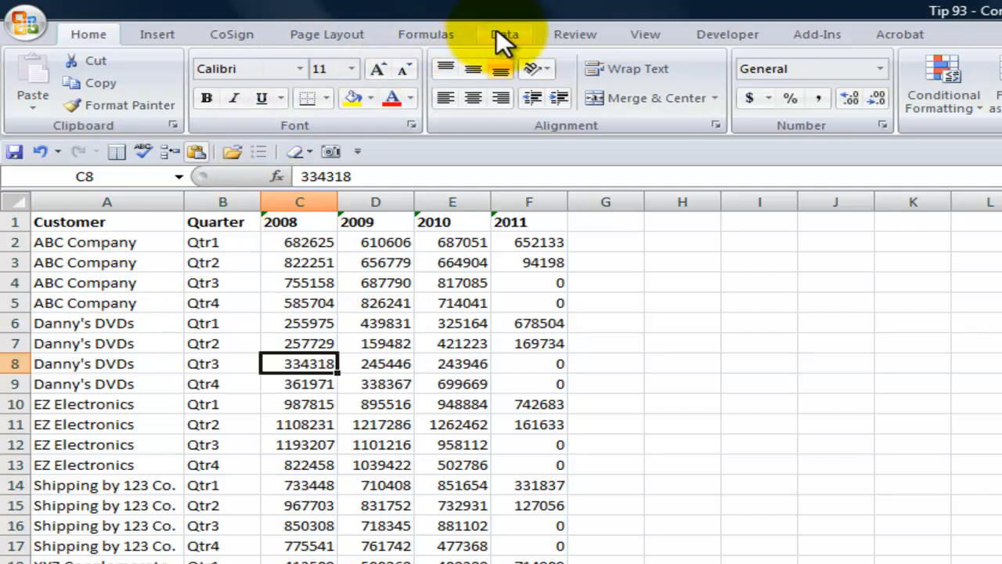
Step: Turn on AutoFilter from the Data tab and filter Customer to ABC Company only
{"action": "left_click", "coordinate": [504, 35]}
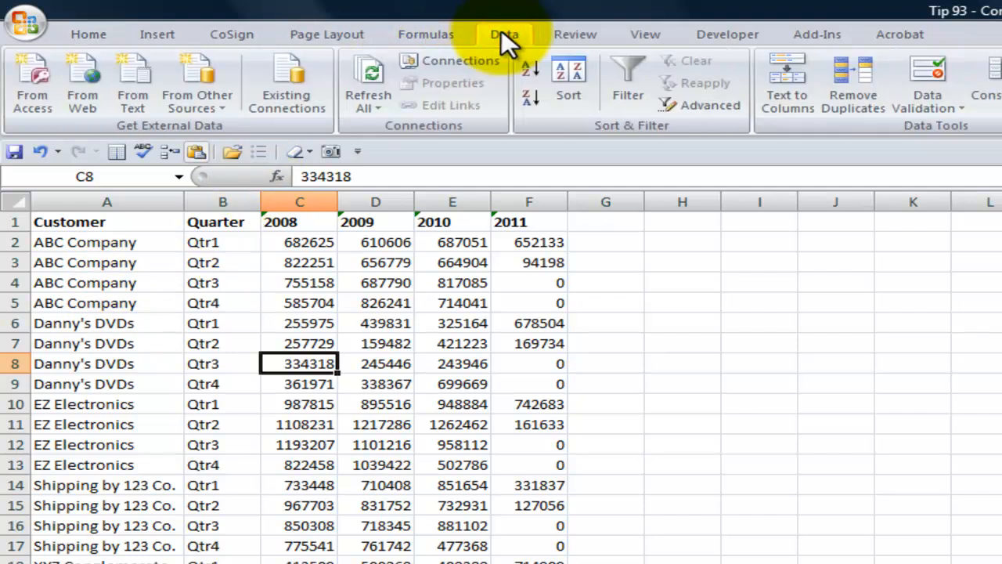
{"action": "left_click", "coordinate": [628, 81]}
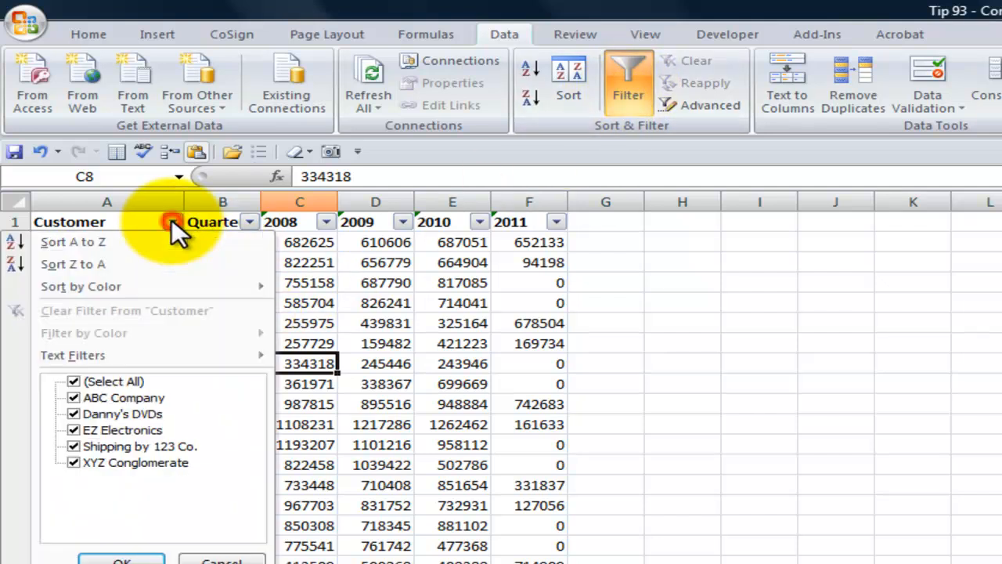
{"action": "left_click", "coordinate": [72, 382]}
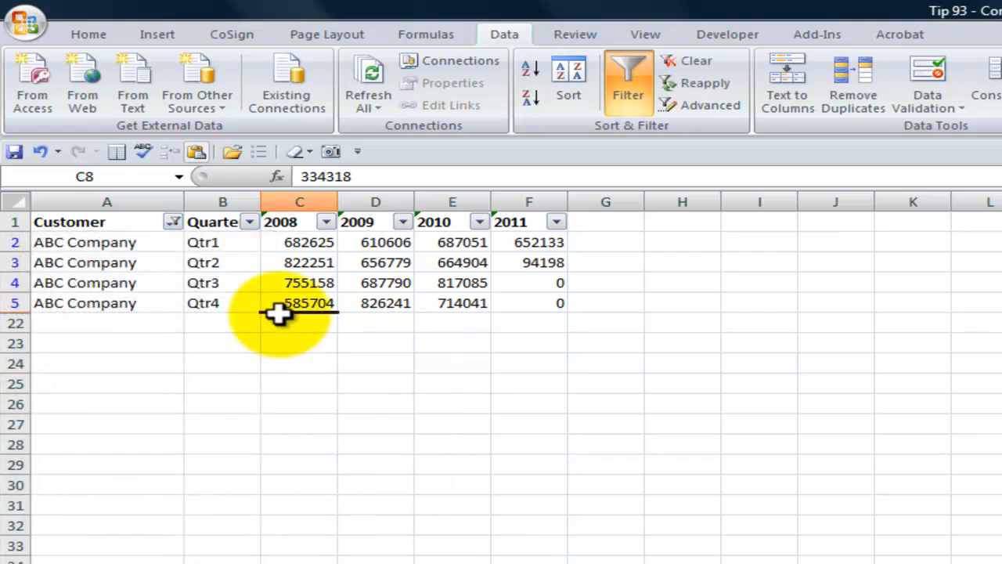
{"action": "left_click", "coordinate": [628, 82]}
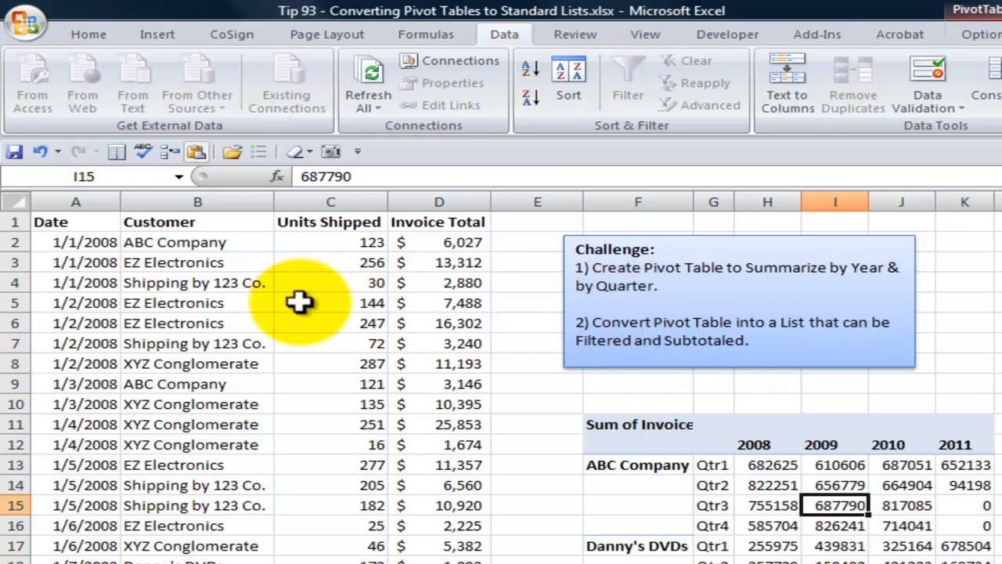
{"action": "mouse_move", "coordinate": [754, 447]}
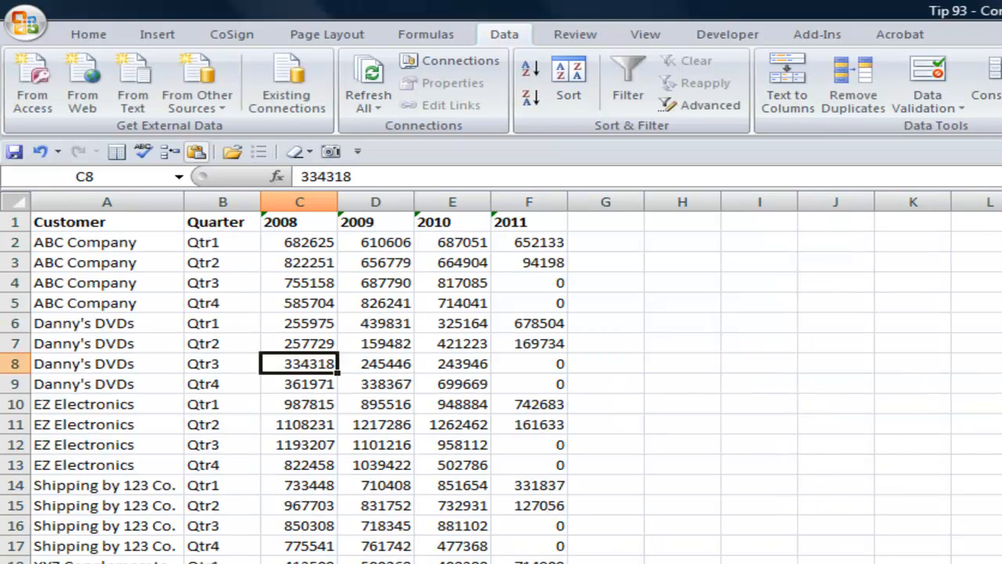
Step: Select cell A3 and bring up the Go To dialog with F5
{"action": "left_click", "coordinate": [107, 263]}
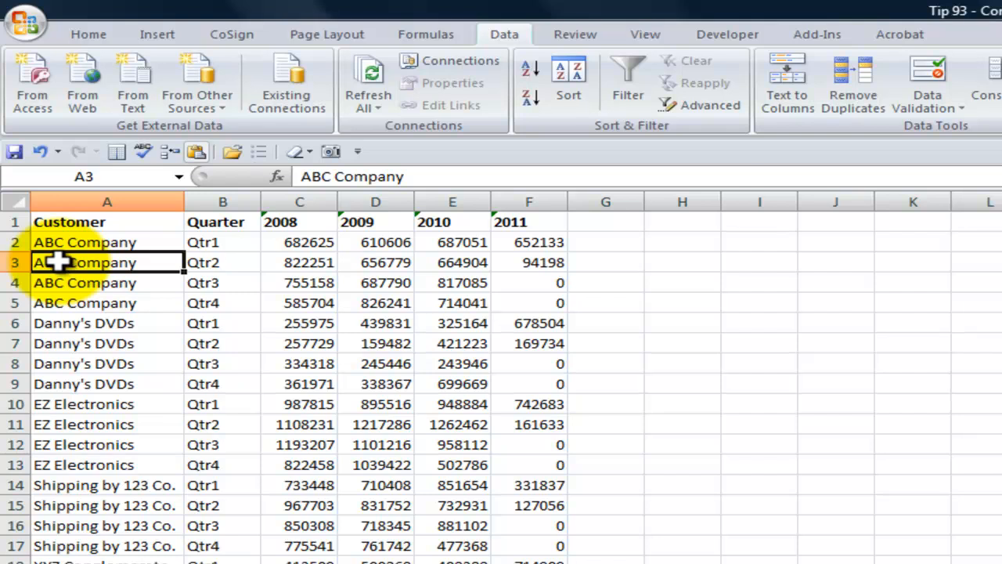
{"action": "mouse_move", "coordinate": [620, 287]}
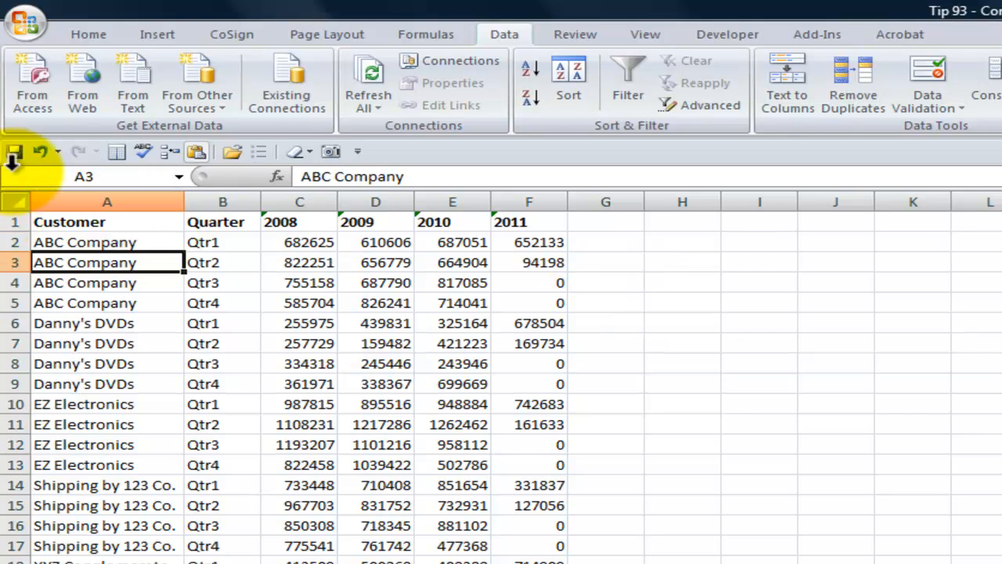
{"action": "key", "text": "f5"}
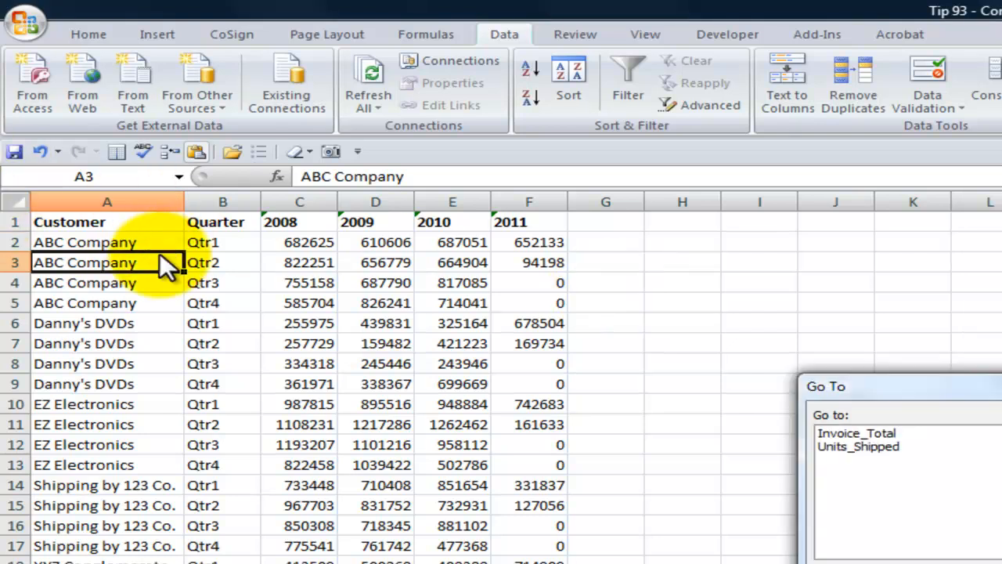